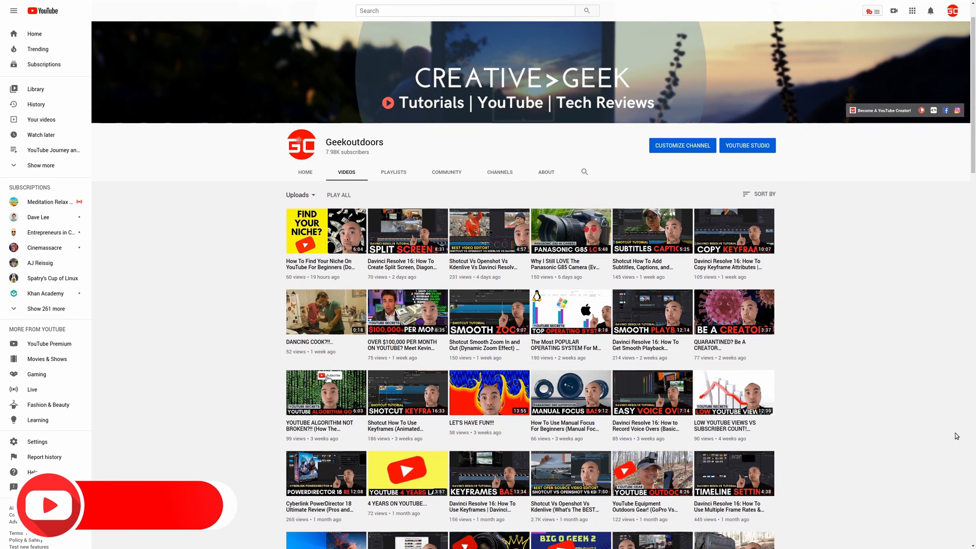
Scroll to the Apr 8 Shotcut vs Openshot vs Kdenlive vs Davinci Resolve video and open its options menu
{"action": "scroll", "scroll_direction": "down", "scroll_amount": 3}
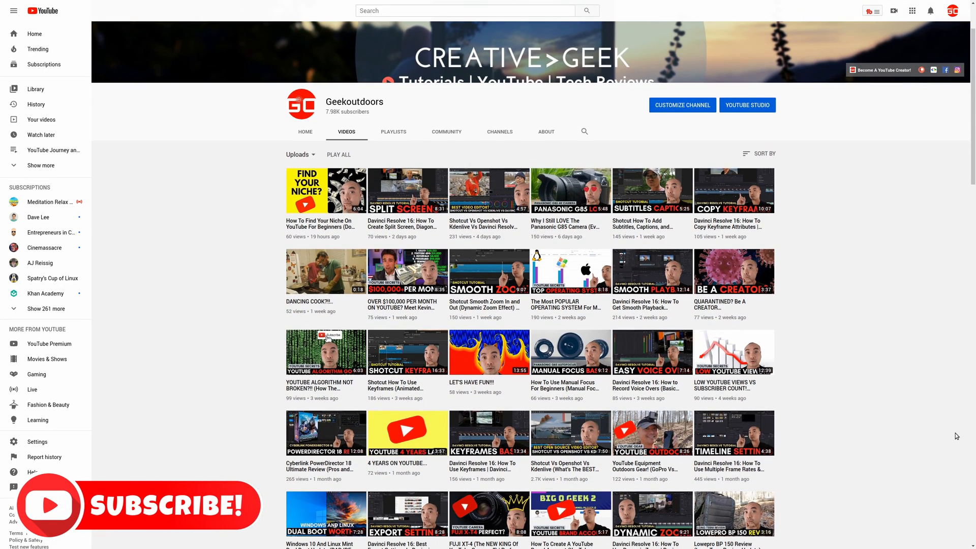
{"action": "scroll", "scroll_direction": "down", "scroll_amount": 3}
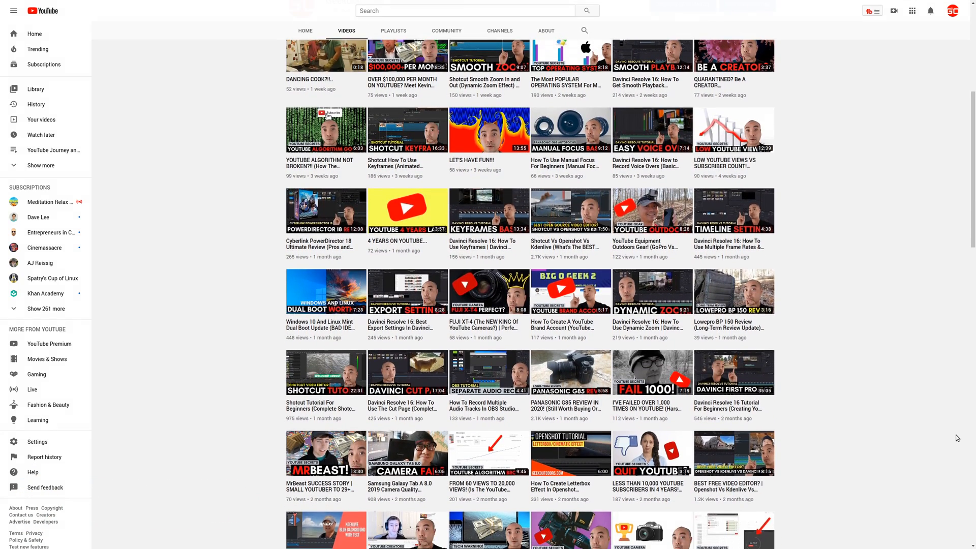
{"action": "scroll", "scroll_direction": "down", "scroll_amount": 3}
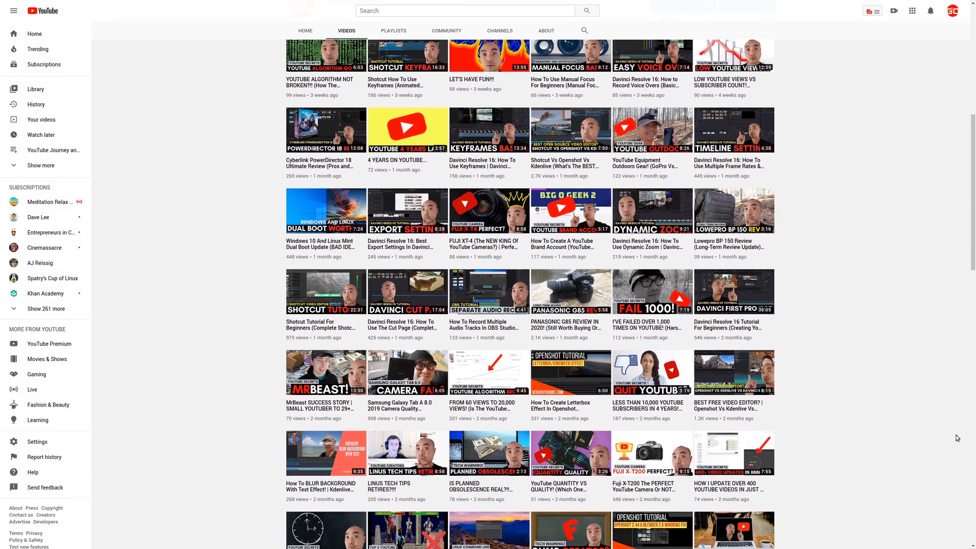
{"action": "scroll", "scroll_direction": "down", "scroll_amount": 3}
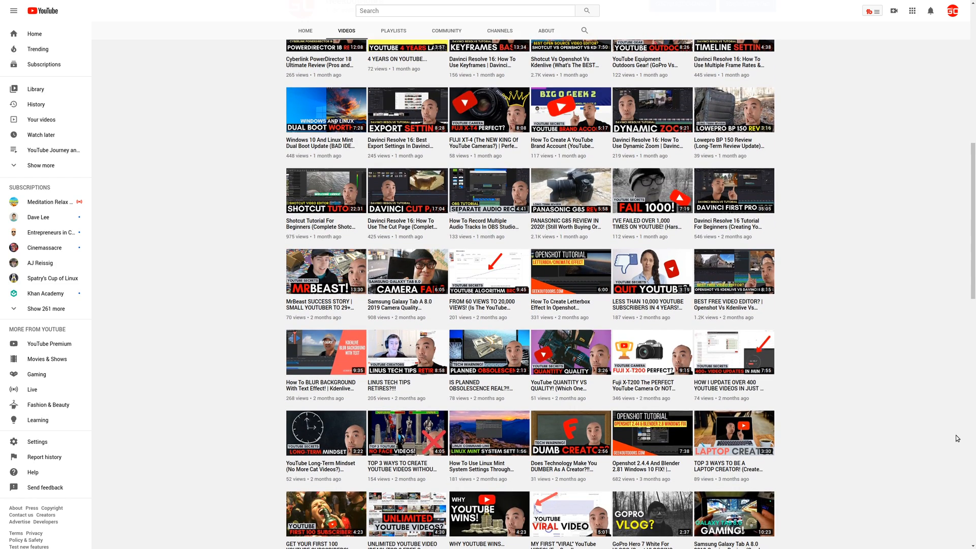
{"action": "scroll", "scroll_direction": "down", "scroll_amount": 3}
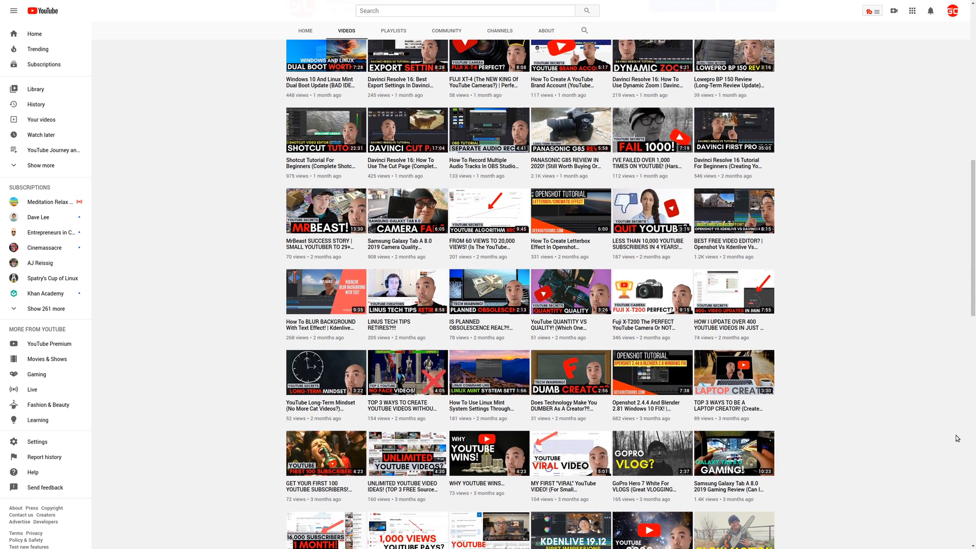
{"action": "scroll", "scroll_direction": "down", "scroll_amount": 3}
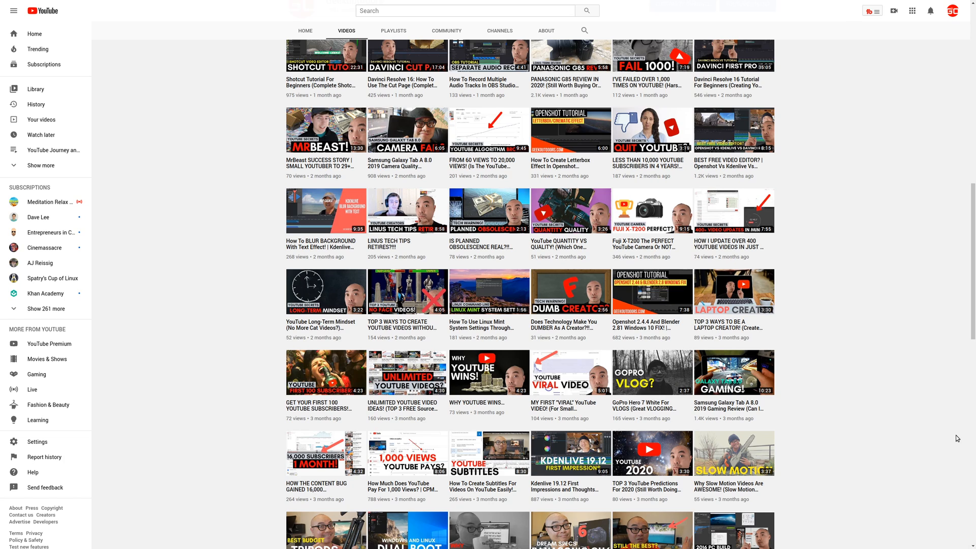
{"action": "scroll", "scroll_direction": "down", "scroll_amount": 3}
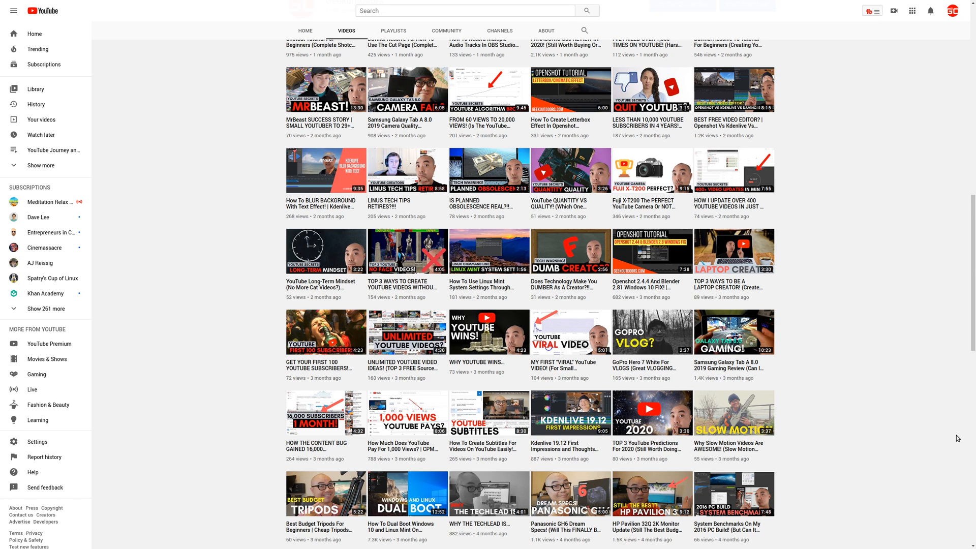
{"action": "scroll", "scroll_direction": "down", "scroll_amount": 3}
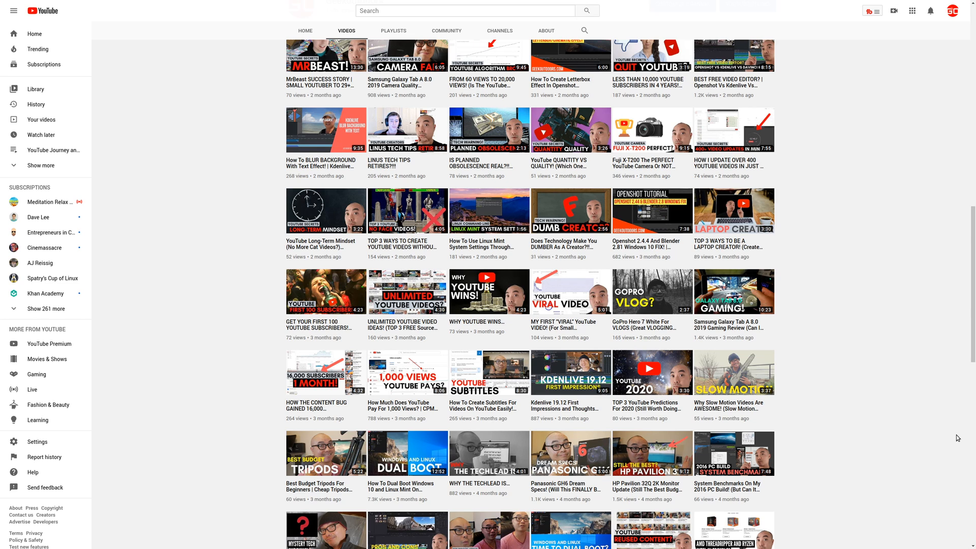
{"action": "scroll", "scroll_direction": "down", "scroll_amount": 3}
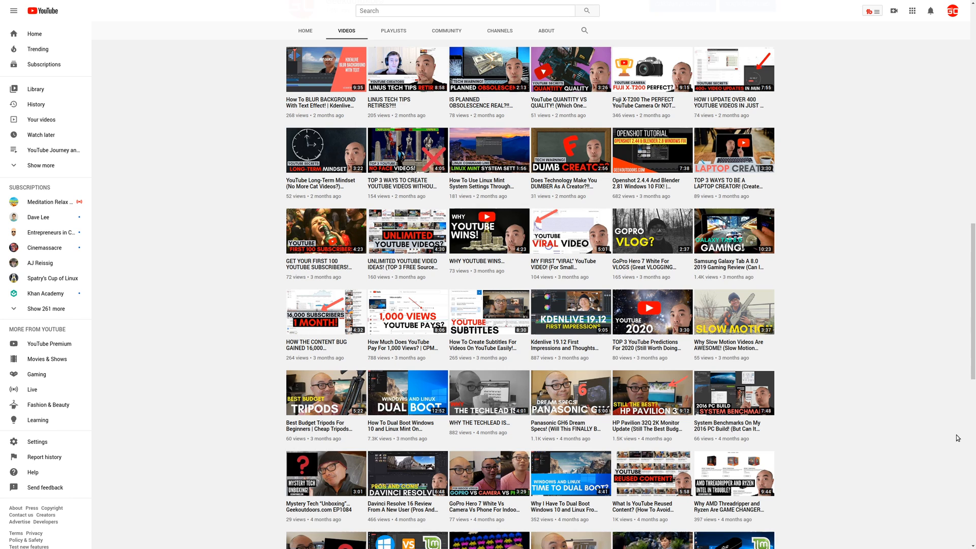
{"action": "scroll", "scroll_direction": "down", "scroll_amount": 3}
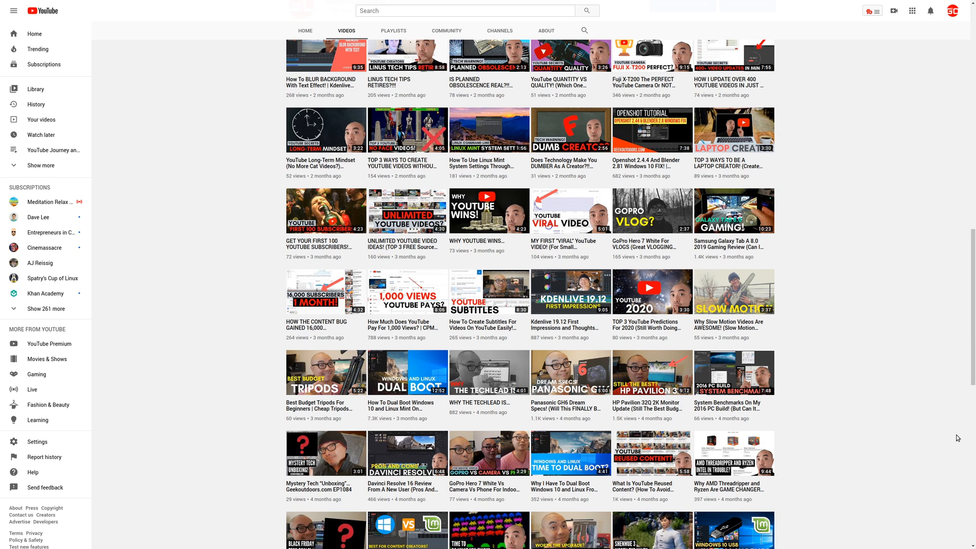
{"action": "scroll", "scroll_direction": "down", "scroll_amount": 3}
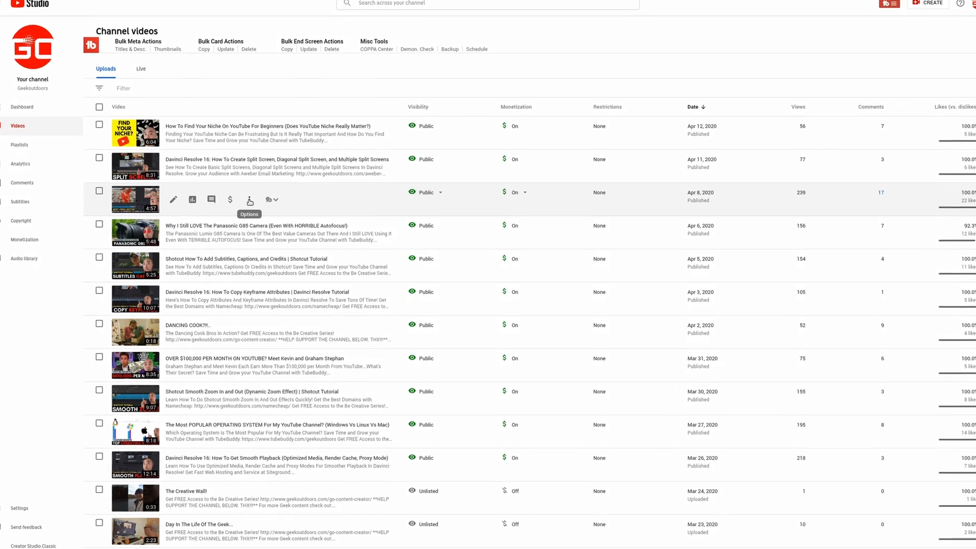
{"action": "scroll", "scroll_direction": "down", "scroll_amount": 3}
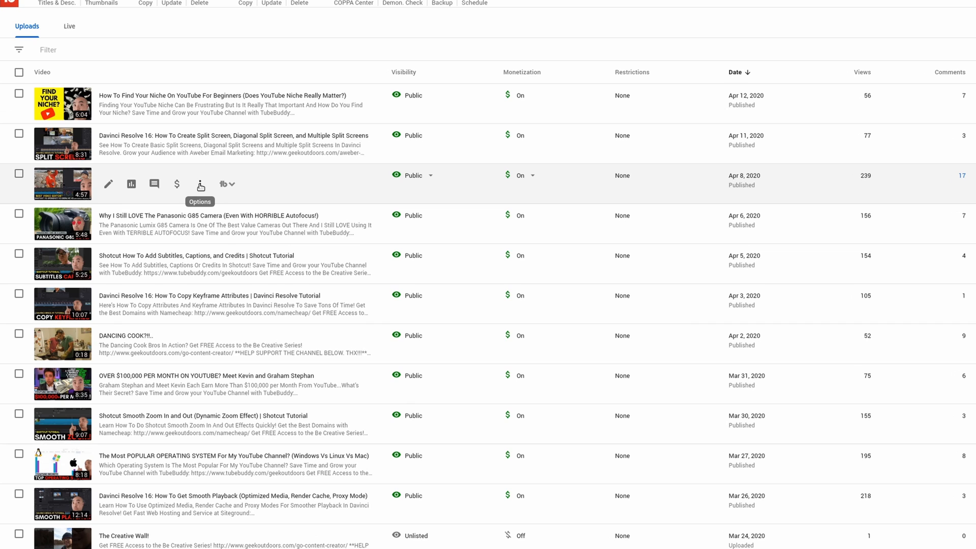
{"action": "left_click", "coordinate": [199, 183]}
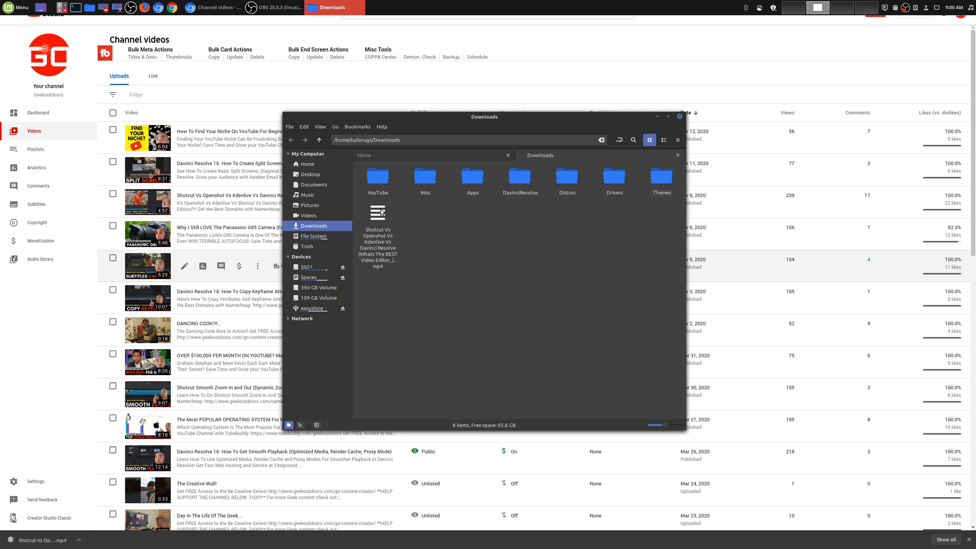
Play the downloaded MP4 in VLC and show its codec information (H.264, 1280x720)
{"action": "double_click", "coordinate": [377, 214]}
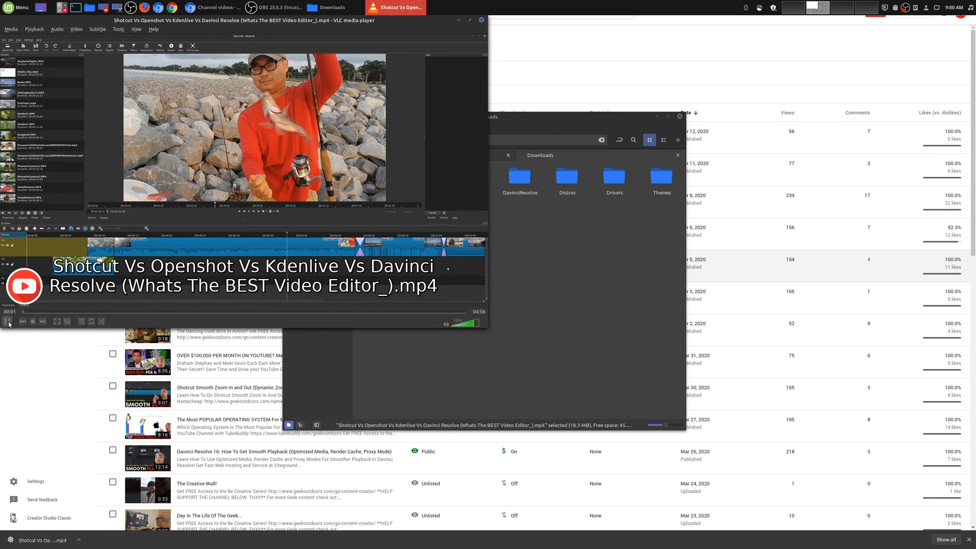
{"action": "left_click", "coordinate": [118, 29]}
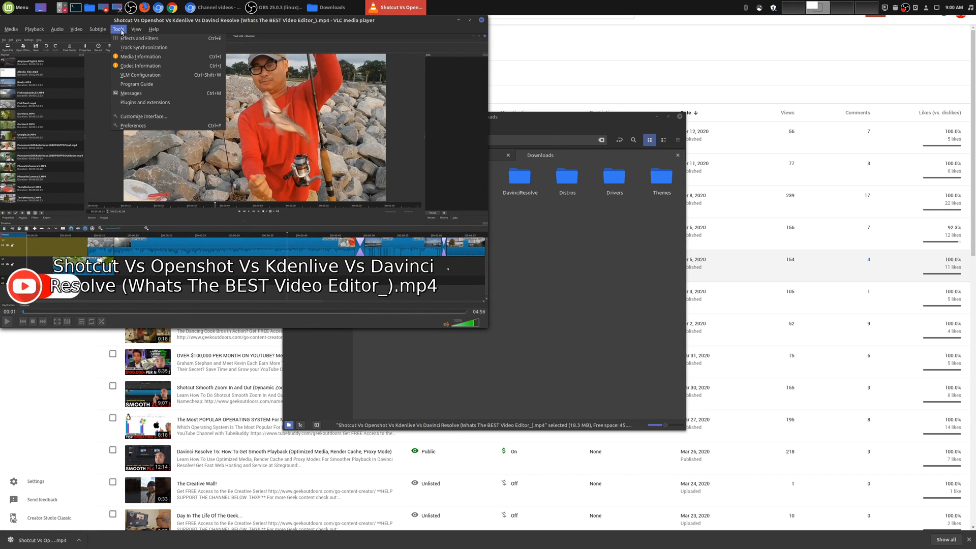
{"action": "left_click", "coordinate": [140, 55]}
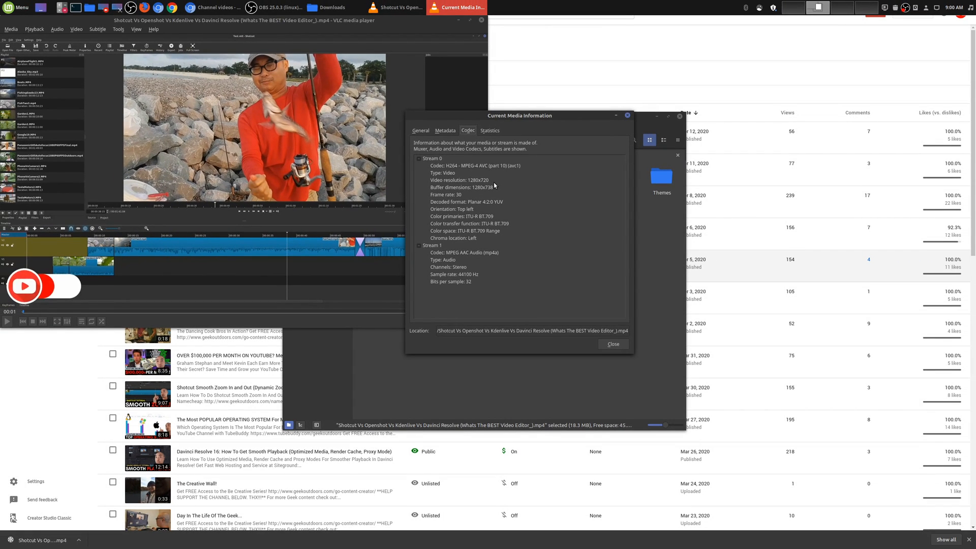
{"action": "mouse_move", "coordinate": [511, 206]}
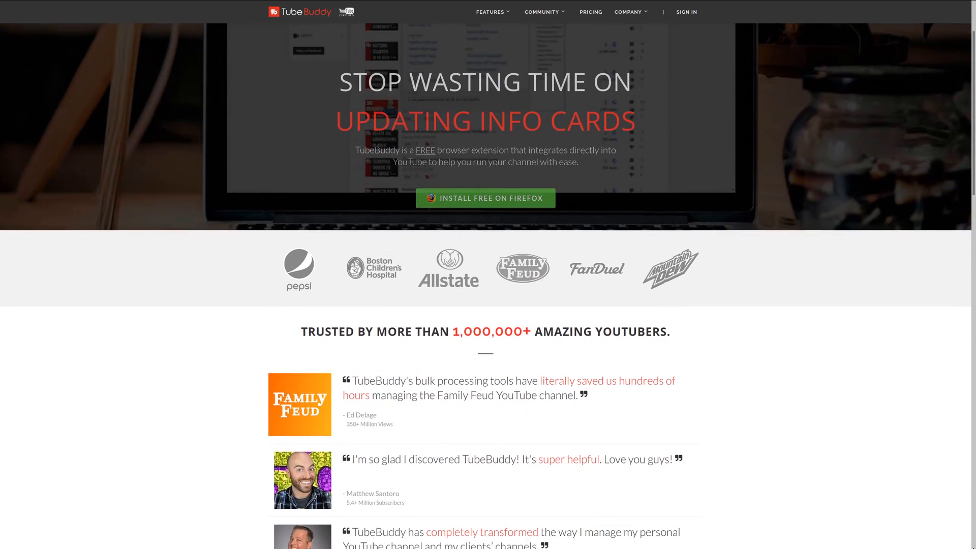
{"action": "scroll", "scroll_direction": "down", "scroll_amount": 3}
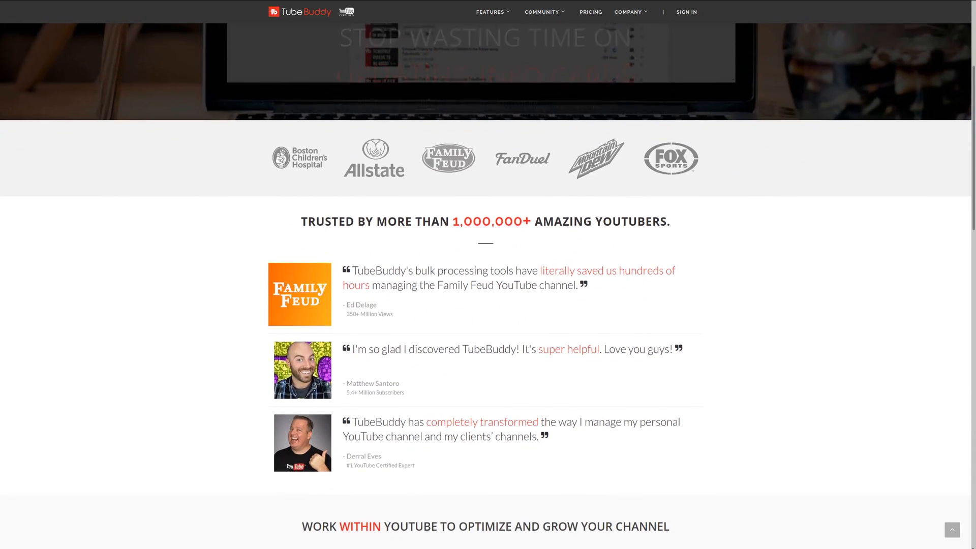
{"action": "scroll", "scroll_direction": "down", "scroll_amount": 3}
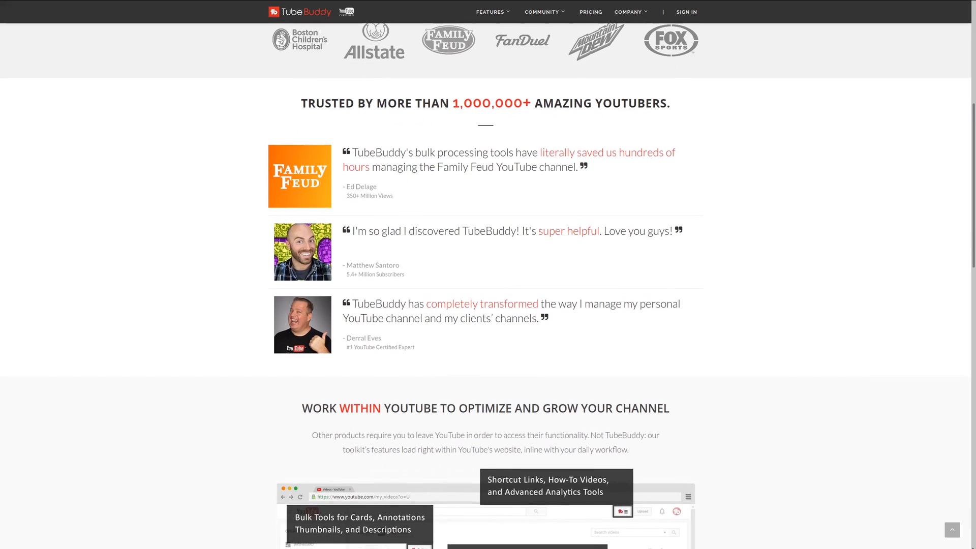
{"action": "scroll", "scroll_direction": "down", "scroll_amount": 3}
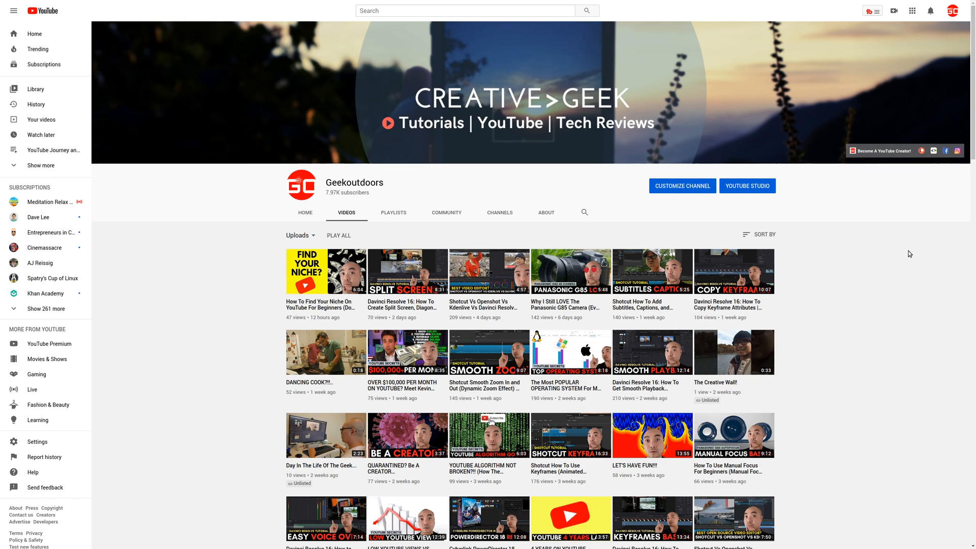
{"action": "mouse_move", "coordinate": [837, 217]}
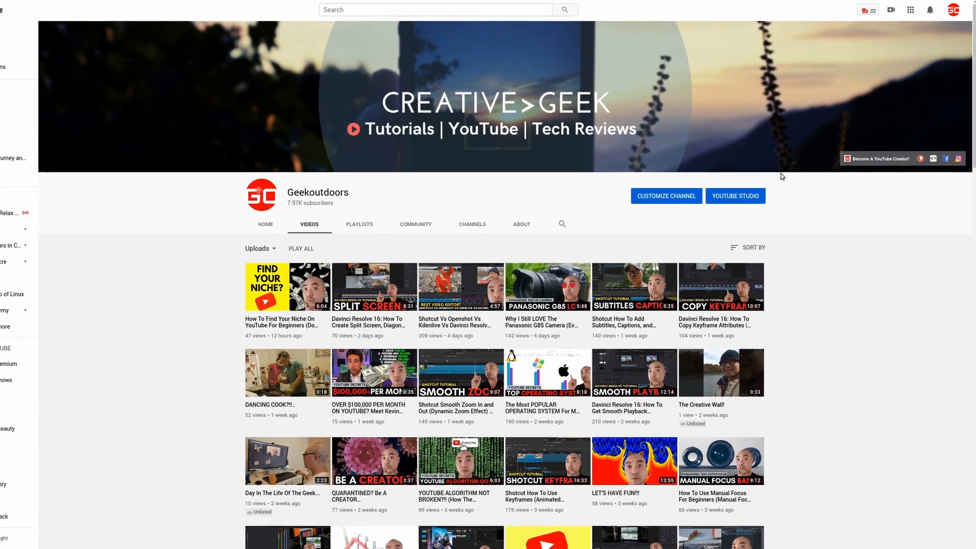
Open the Geekoutdoors channel avatar's account menu
{"action": "left_click", "coordinate": [953, 10]}
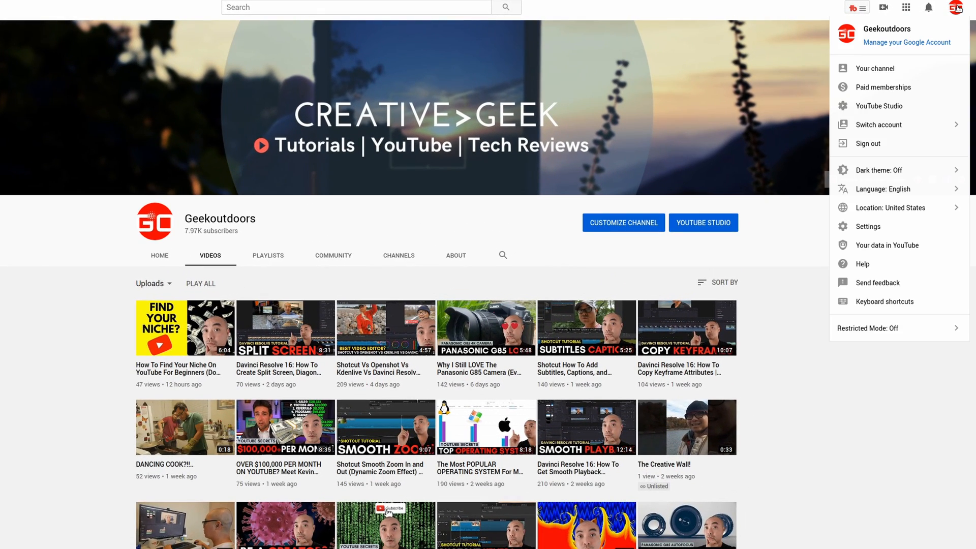
{"action": "mouse_move", "coordinate": [794, 323]}
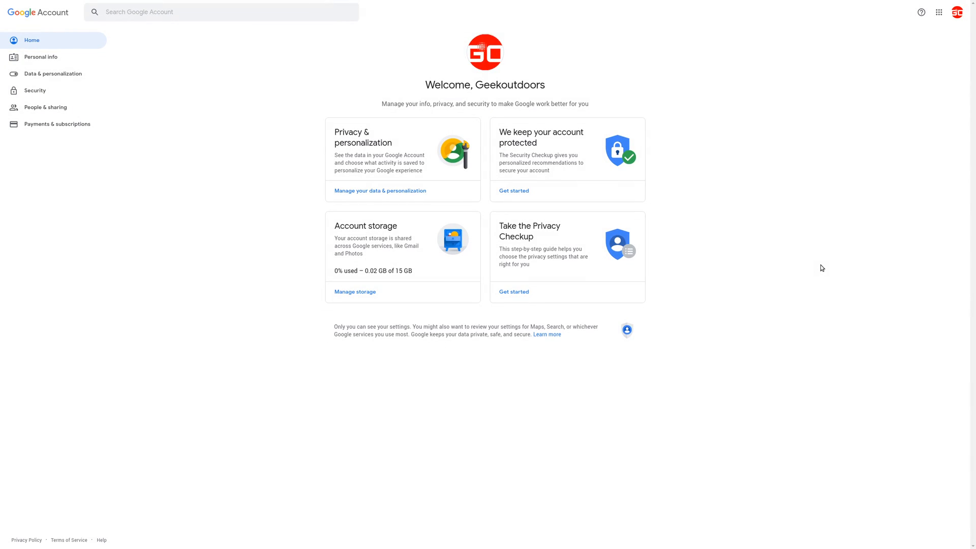
{"action": "mouse_move", "coordinate": [814, 255]}
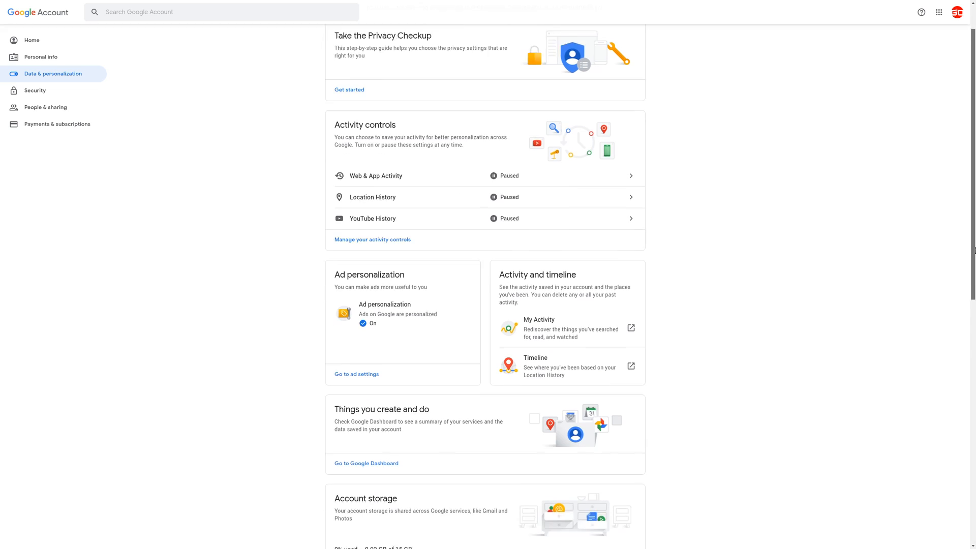
Choose Download your data under Data & personalization
{"action": "scroll", "scroll_direction": "down", "scroll_amount": 3}
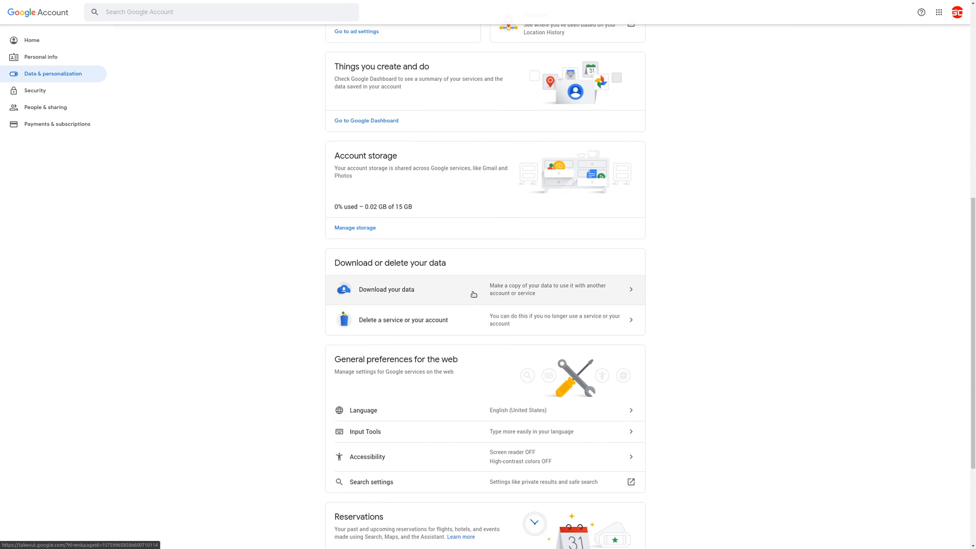
{"action": "left_click", "coordinate": [386, 289]}
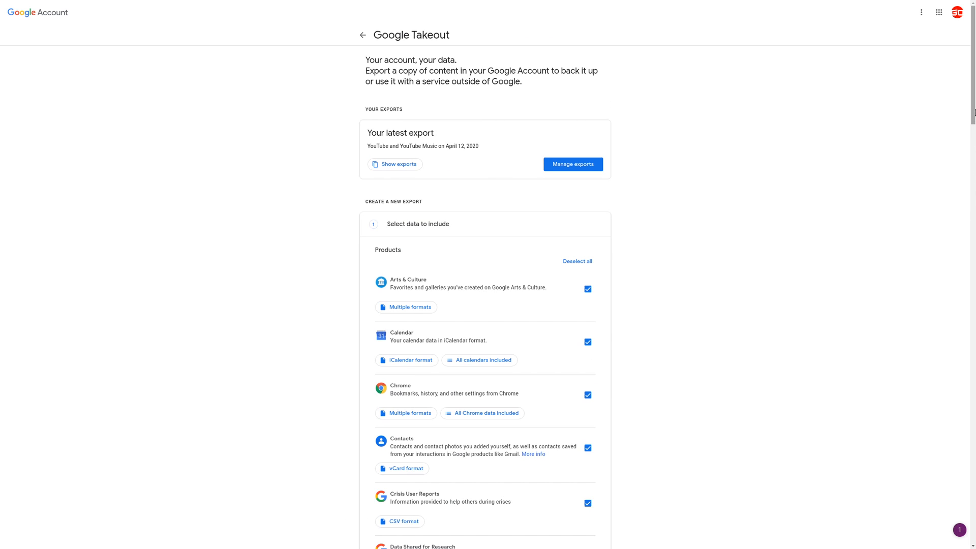
Deselect all Takeout products, then tick only YouTube and YouTube Music
{"action": "scroll", "scroll_direction": "down", "scroll_amount": 3}
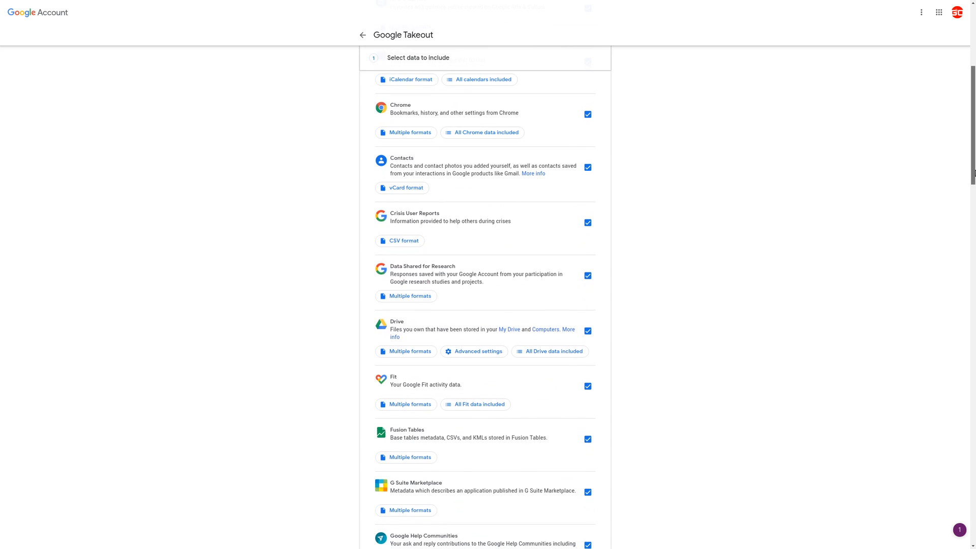
{"action": "scroll", "scroll_direction": "down", "scroll_amount": 3}
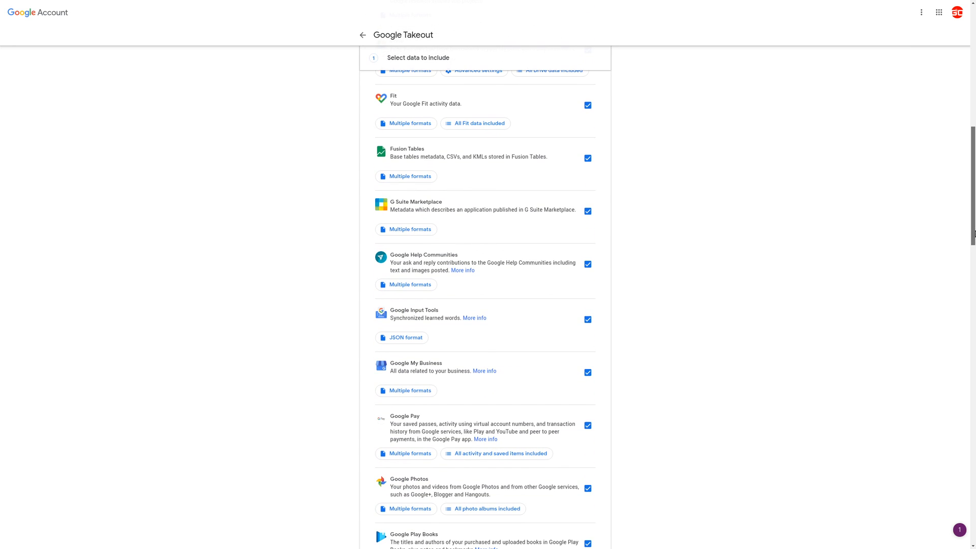
{"action": "scroll", "scroll_direction": "up", "scroll_amount": 3}
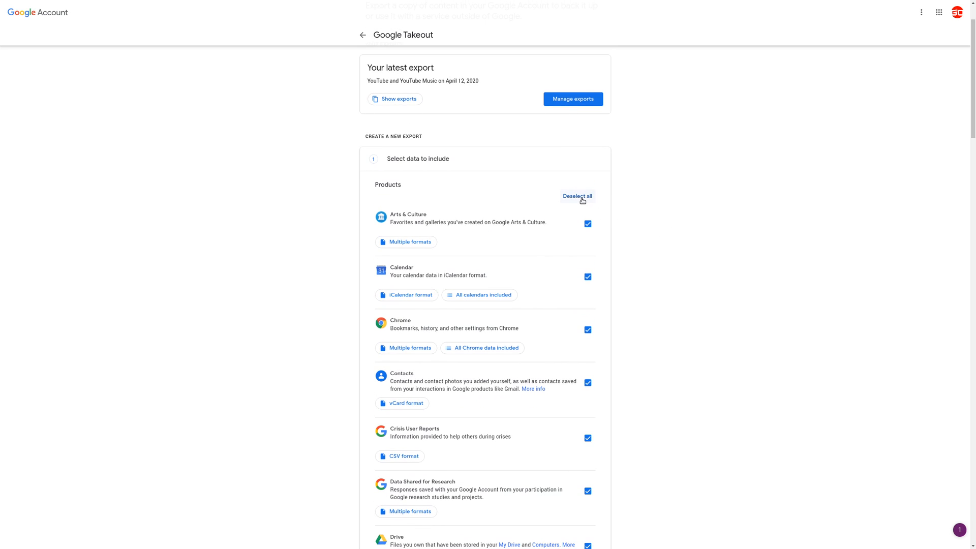
{"action": "left_click", "coordinate": [577, 197]}
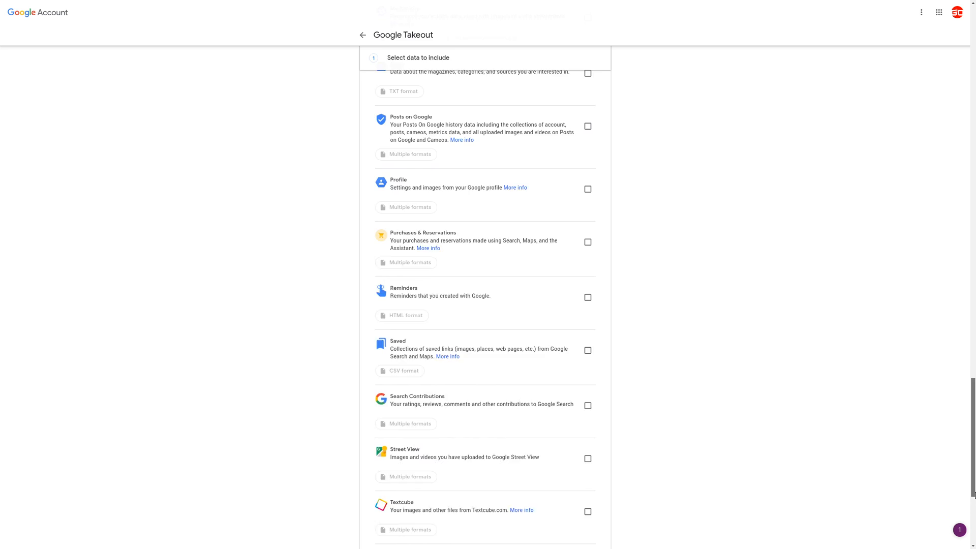
{"action": "scroll", "scroll_direction": "down", "scroll_amount": 3}
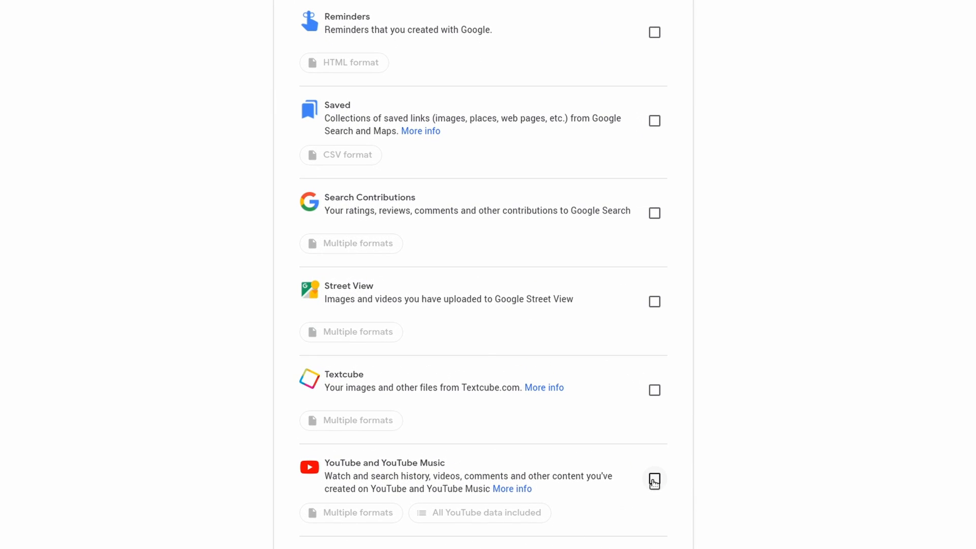
{"action": "left_click", "coordinate": [654, 479]}
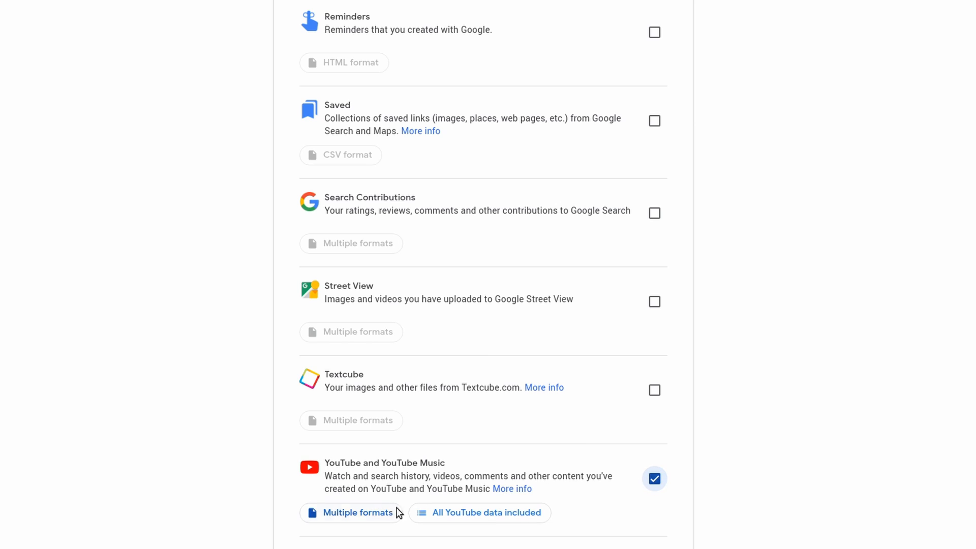
Accept the multiple-formats settings and narrow YouTube data types to videos only
{"action": "left_click", "coordinate": [358, 512]}
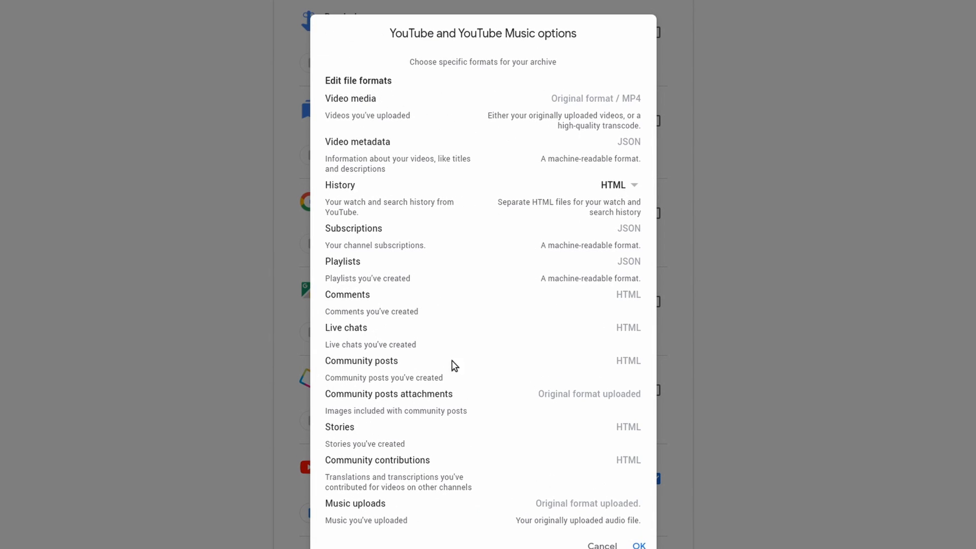
{"action": "mouse_move", "coordinate": [465, 155]}
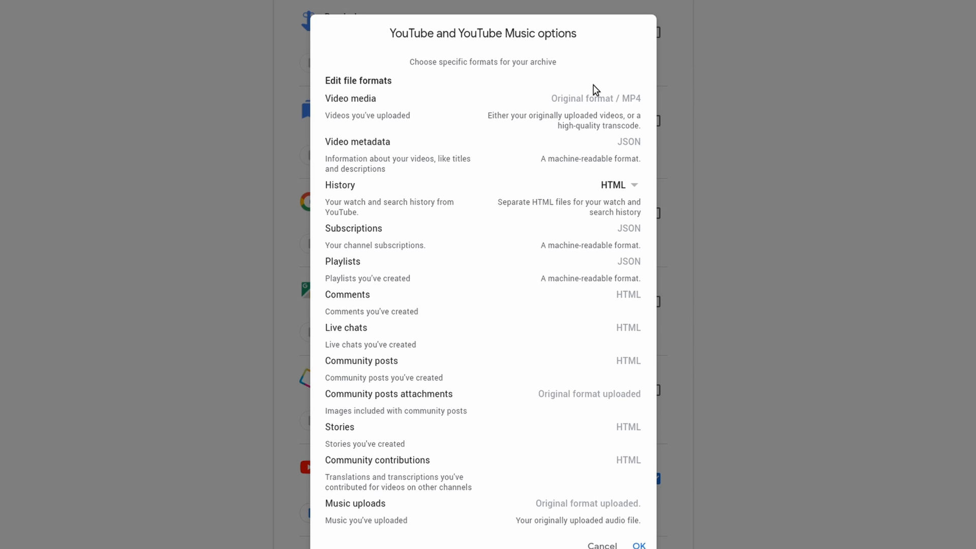
{"action": "mouse_move", "coordinate": [413, 163]}
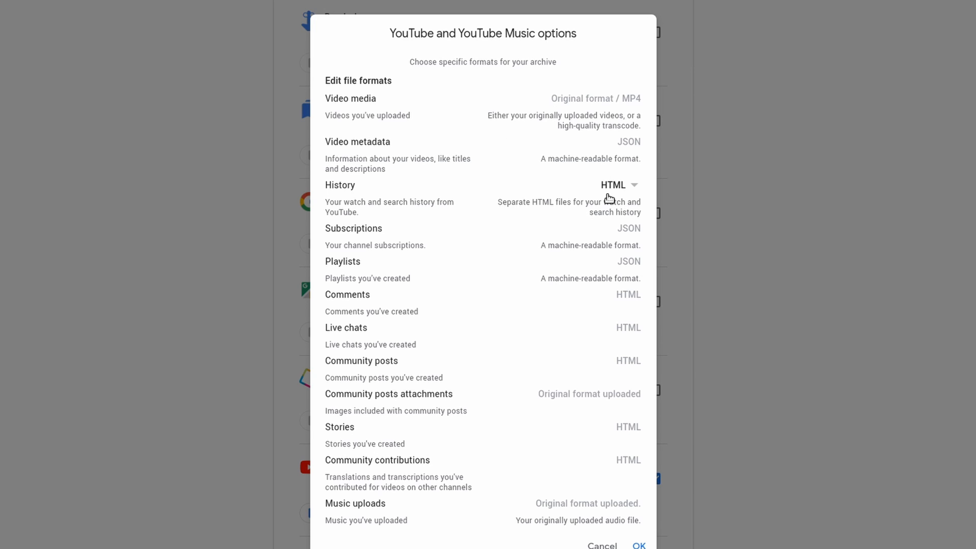
{"action": "left_click", "coordinate": [638, 545]}
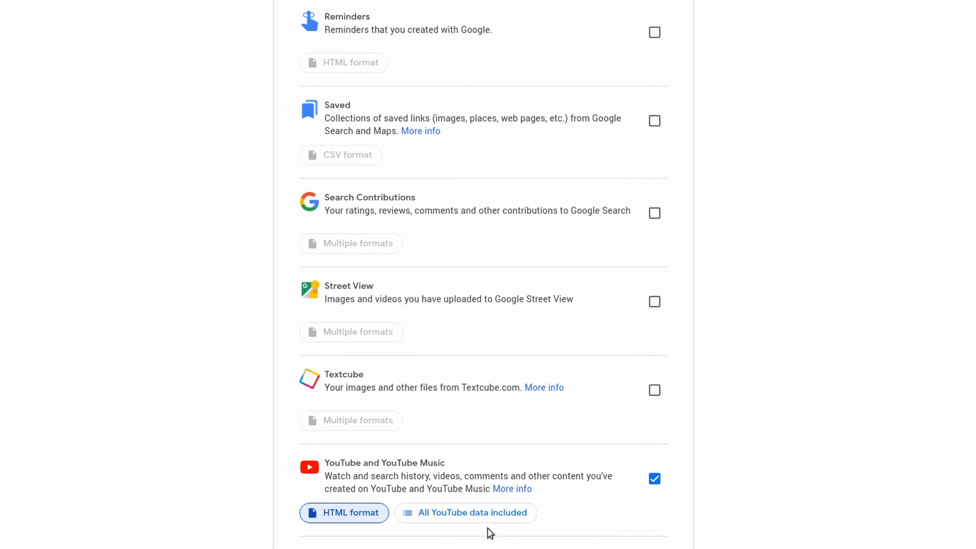
{"action": "left_click", "coordinate": [471, 512]}
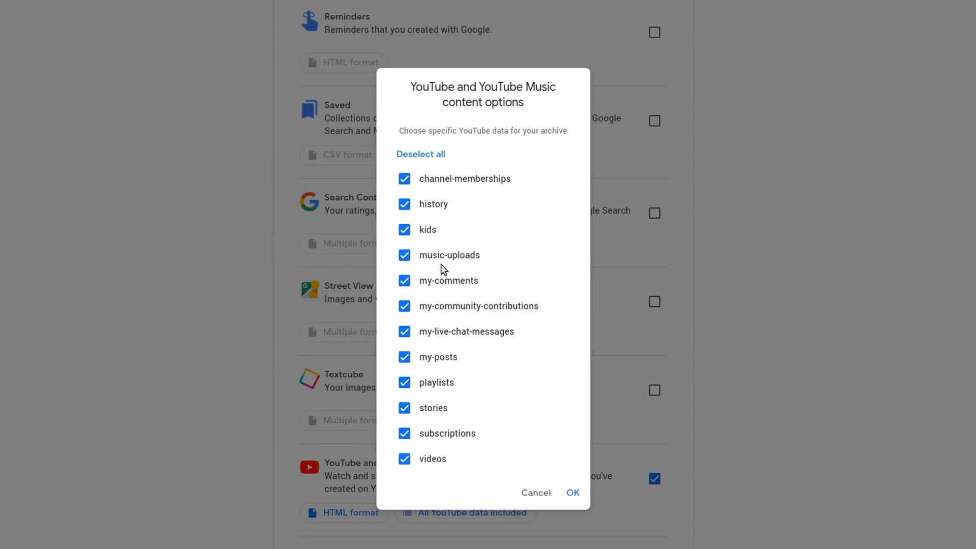
{"action": "mouse_move", "coordinate": [420, 158]}
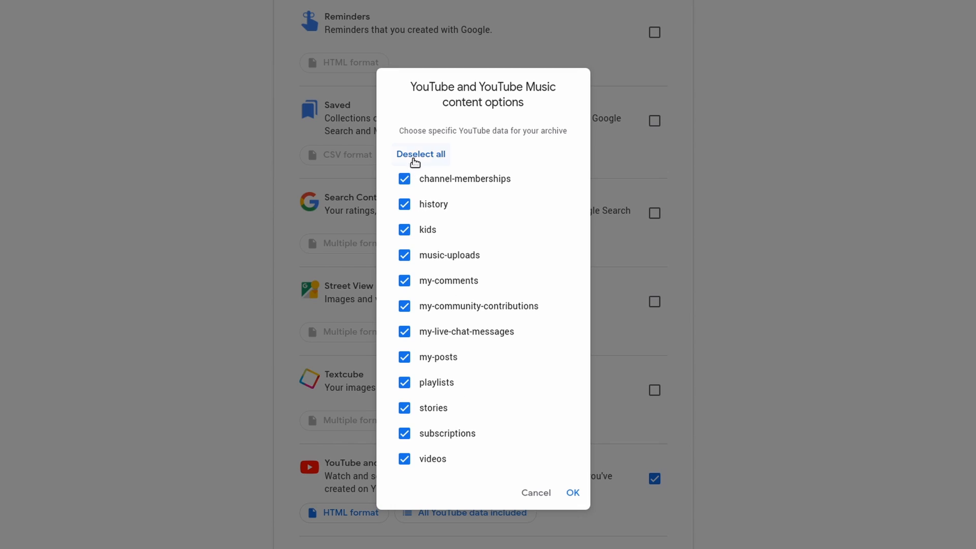
{"action": "left_click", "coordinate": [421, 154]}
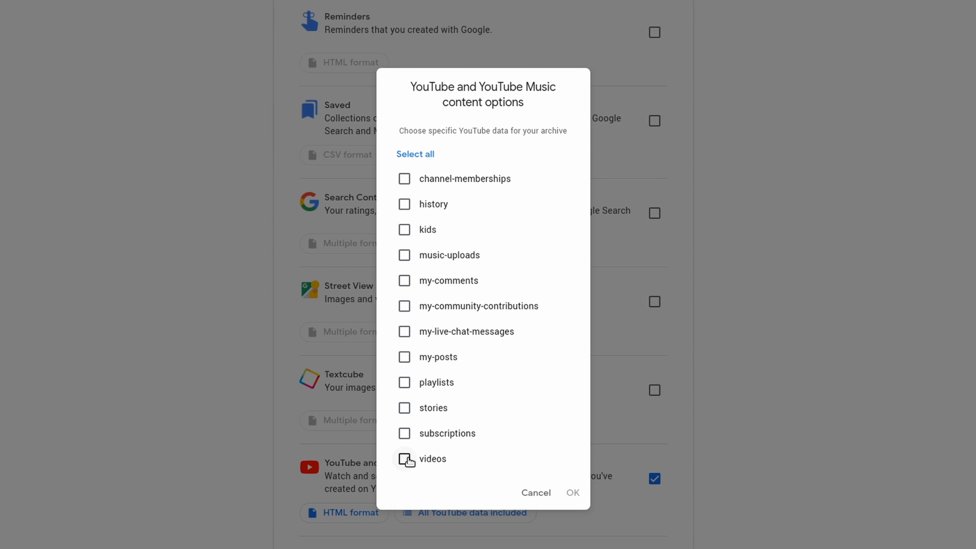
{"action": "left_click", "coordinate": [571, 493]}
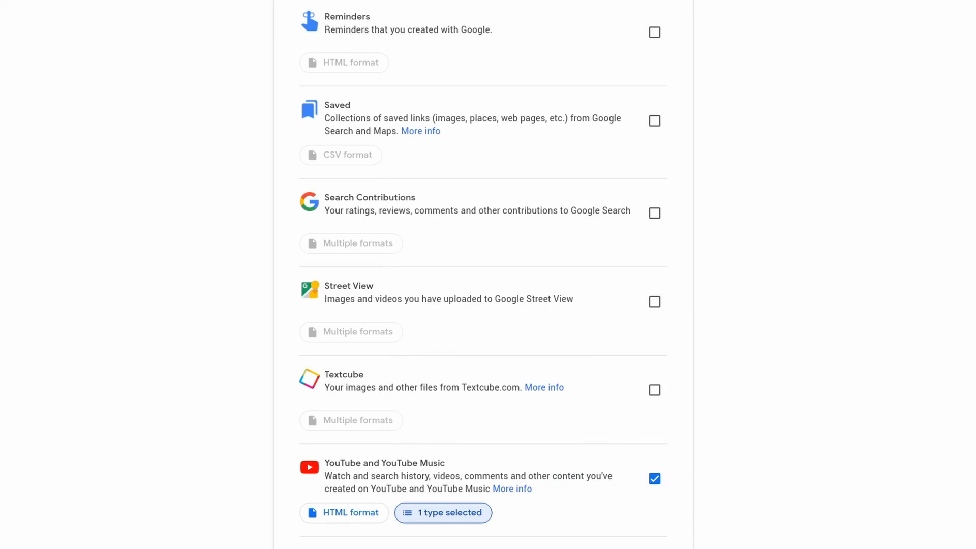
Confirm videos only, send the link by email, keep .zip, and choose the maximum archive size
{"action": "left_click", "coordinate": [443, 512]}
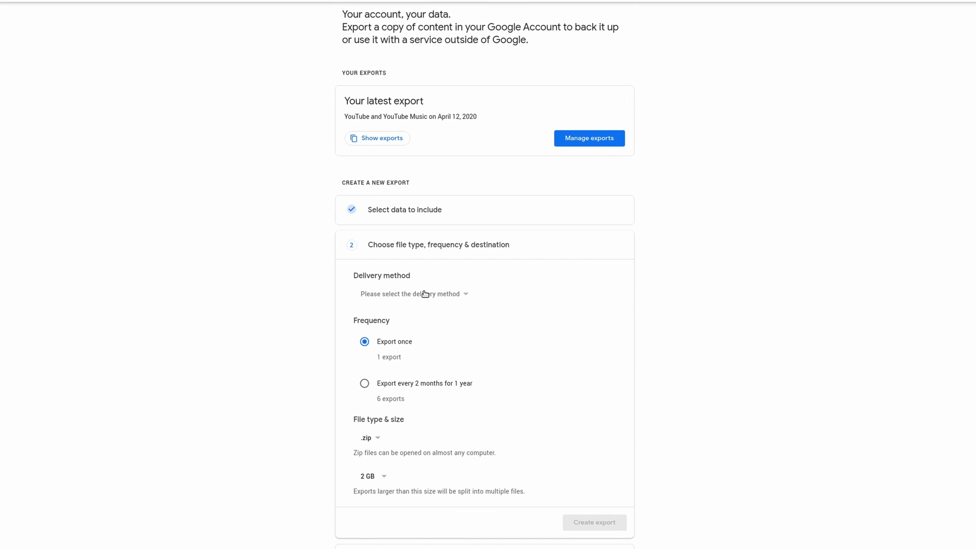
{"action": "left_click", "coordinate": [412, 294]}
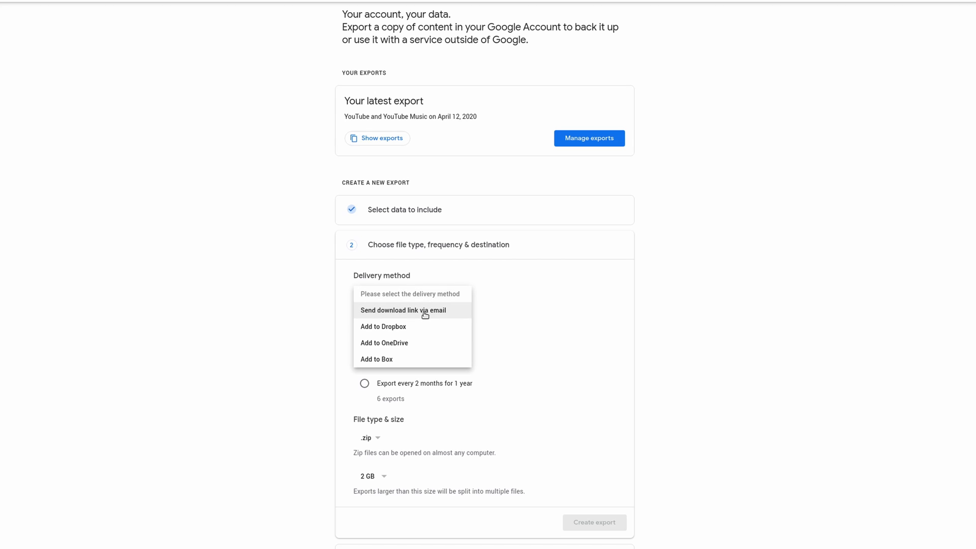
{"action": "mouse_move", "coordinate": [383, 327]}
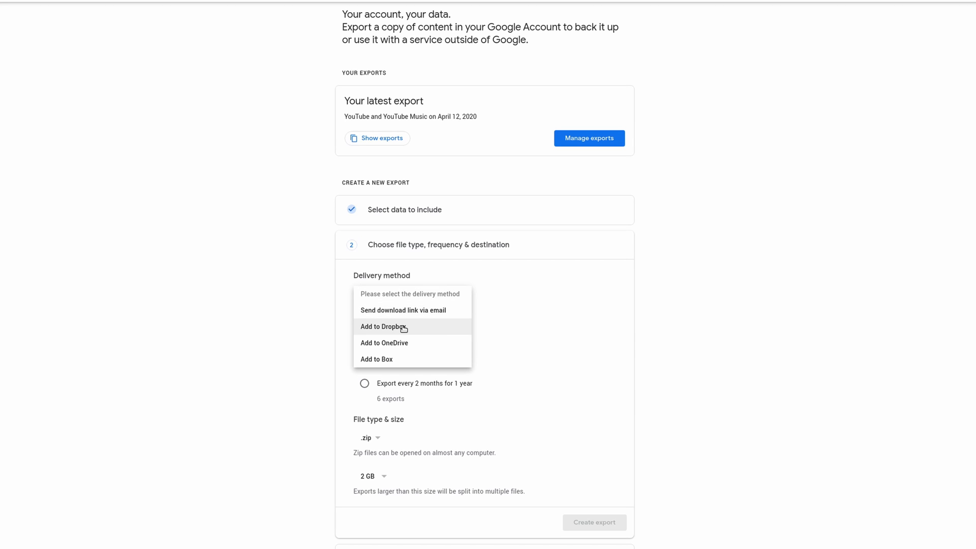
{"action": "mouse_move", "coordinate": [376, 359]}
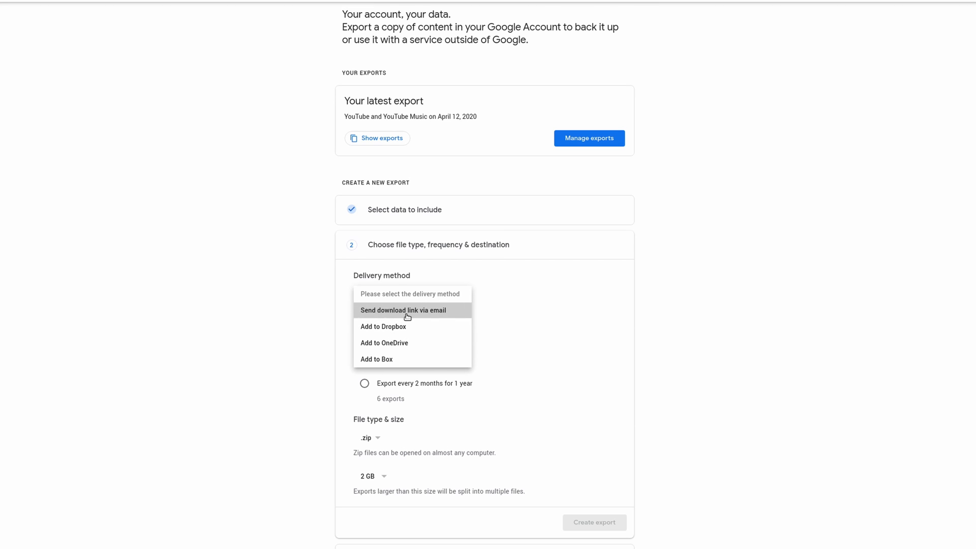
{"action": "left_click", "coordinate": [403, 310]}
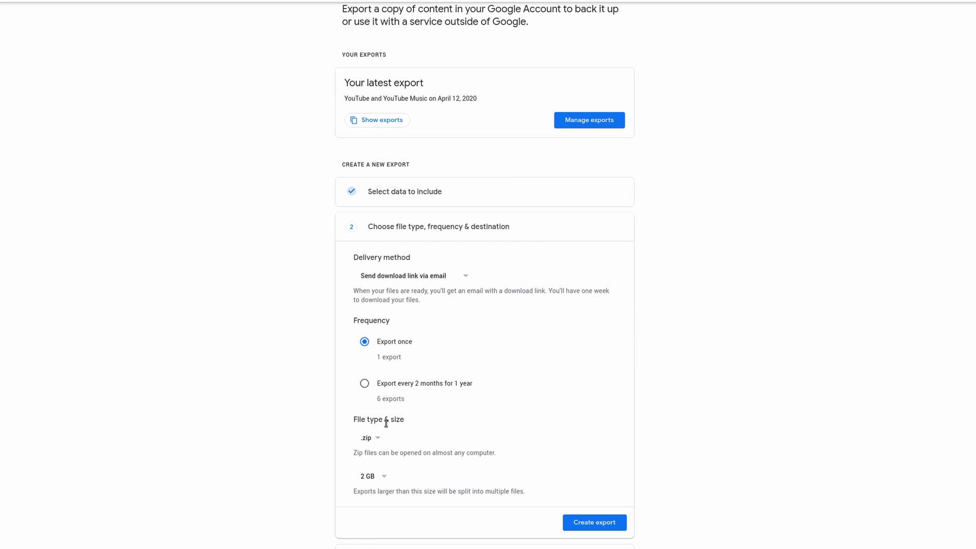
{"action": "left_click", "coordinate": [369, 438]}
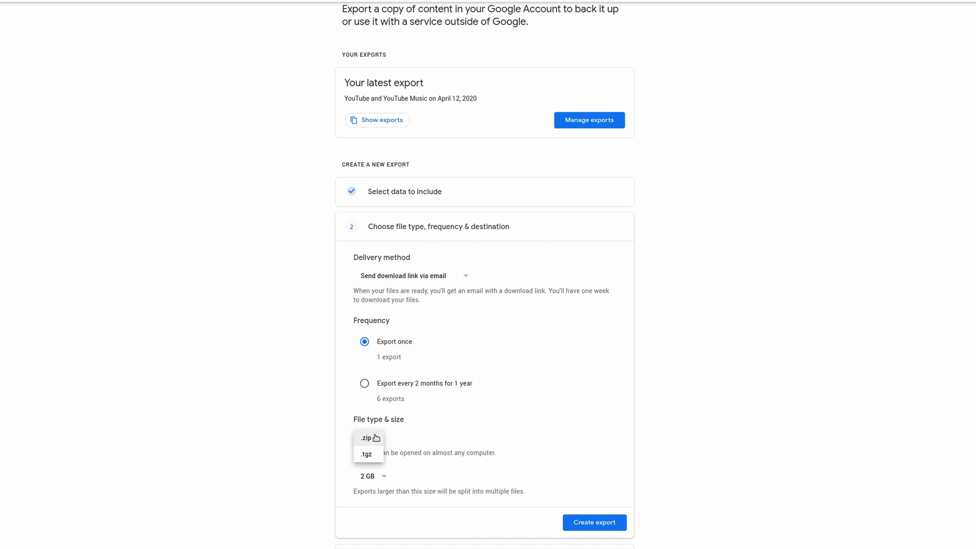
{"action": "left_click", "coordinate": [366, 437]}
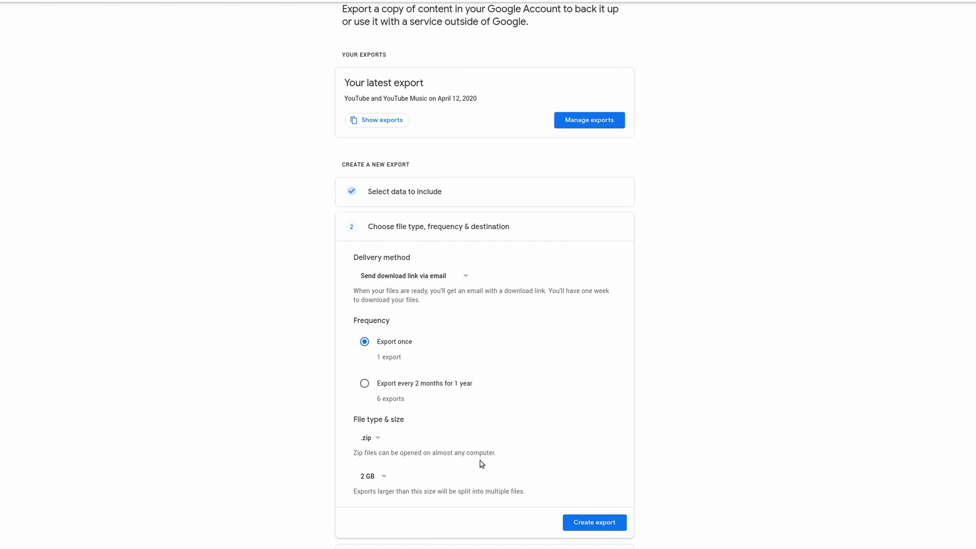
{"action": "left_click", "coordinate": [372, 476]}
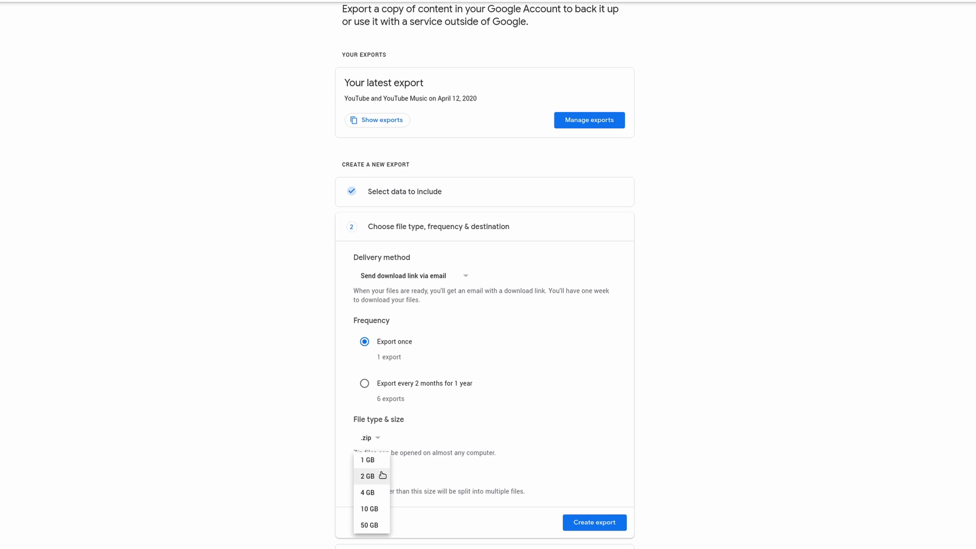
{"action": "mouse_move", "coordinate": [367, 460]}
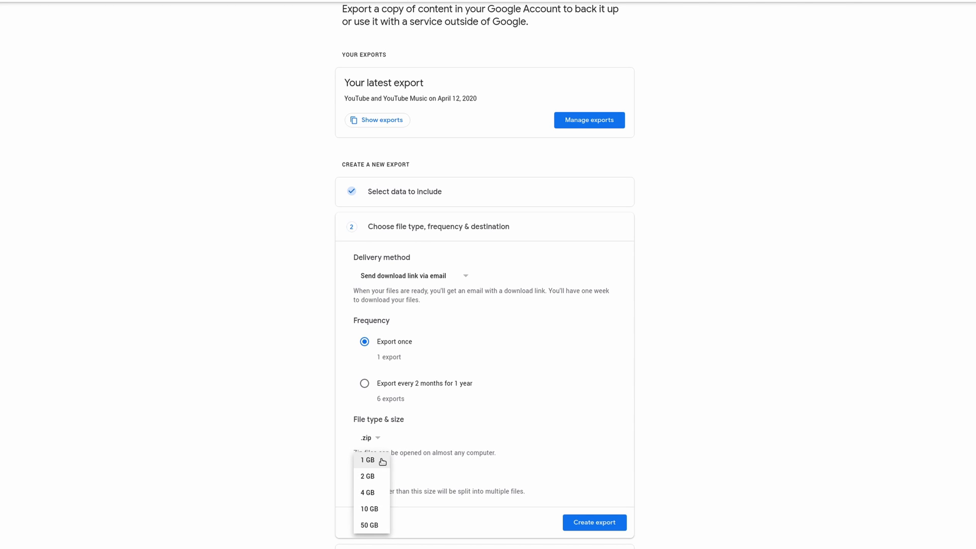
{"action": "left_click", "coordinate": [367, 476]}
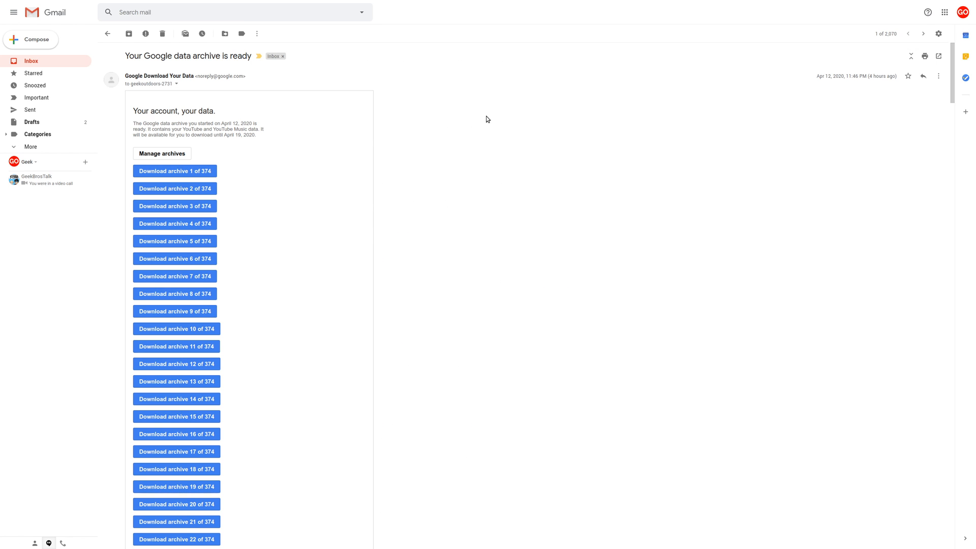
{"action": "mouse_move", "coordinate": [277, 136]}
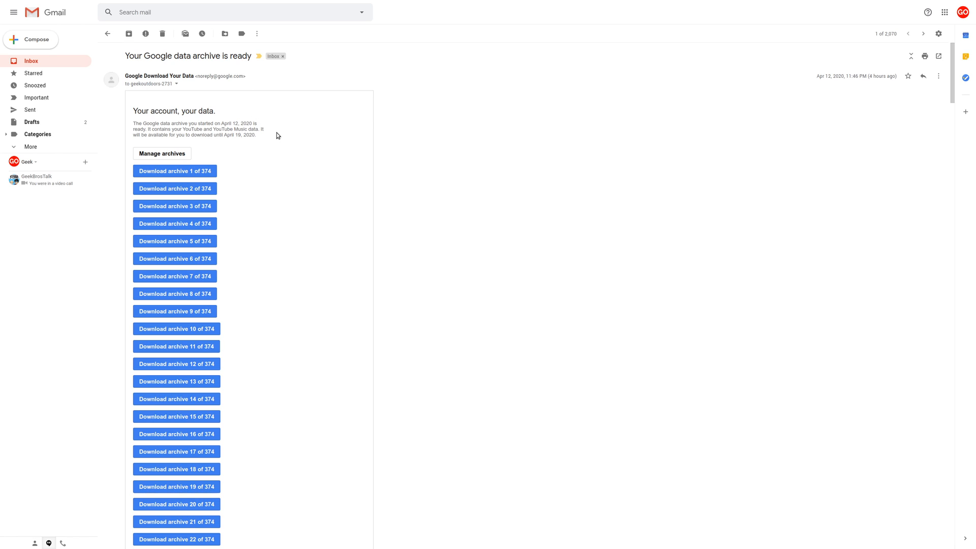
{"action": "mouse_move", "coordinate": [280, 149]}
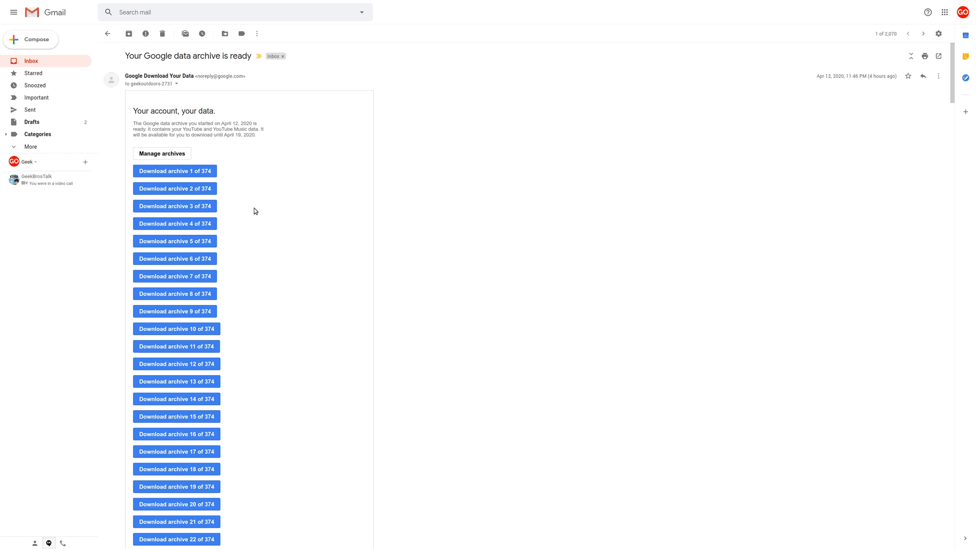
Open the Download archive link to list the 374 export parts
{"action": "left_click", "coordinate": [161, 154]}
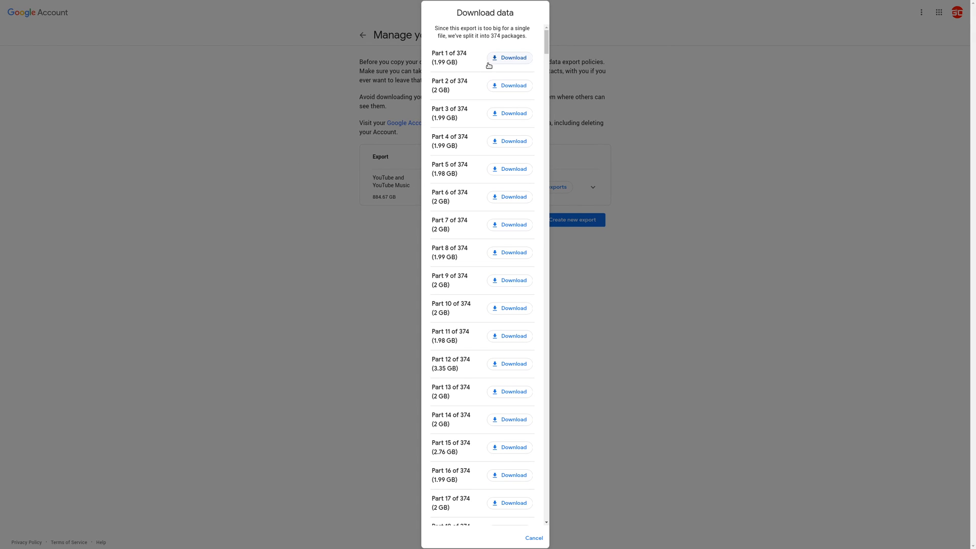
{"action": "mouse_move", "coordinate": [508, 224]}
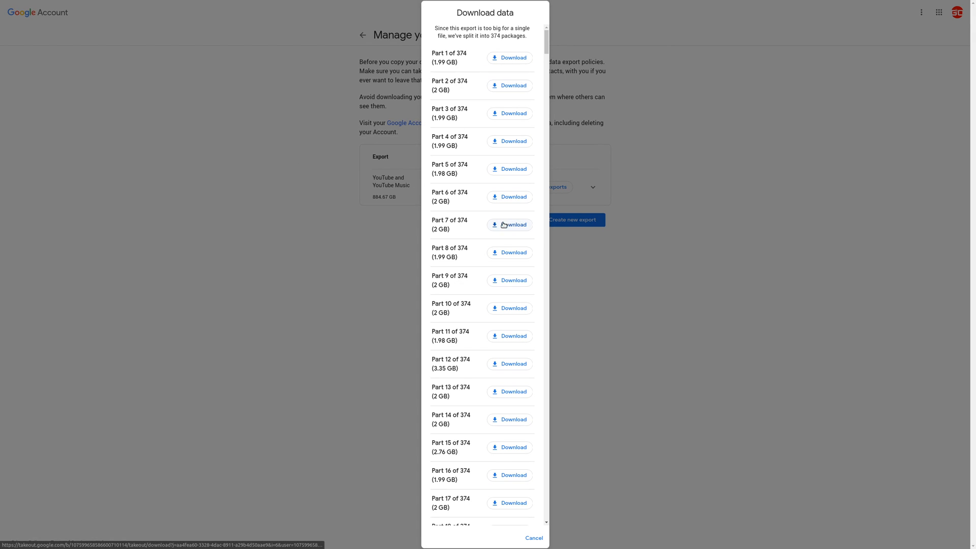
{"action": "mouse_move", "coordinate": [536, 69]}
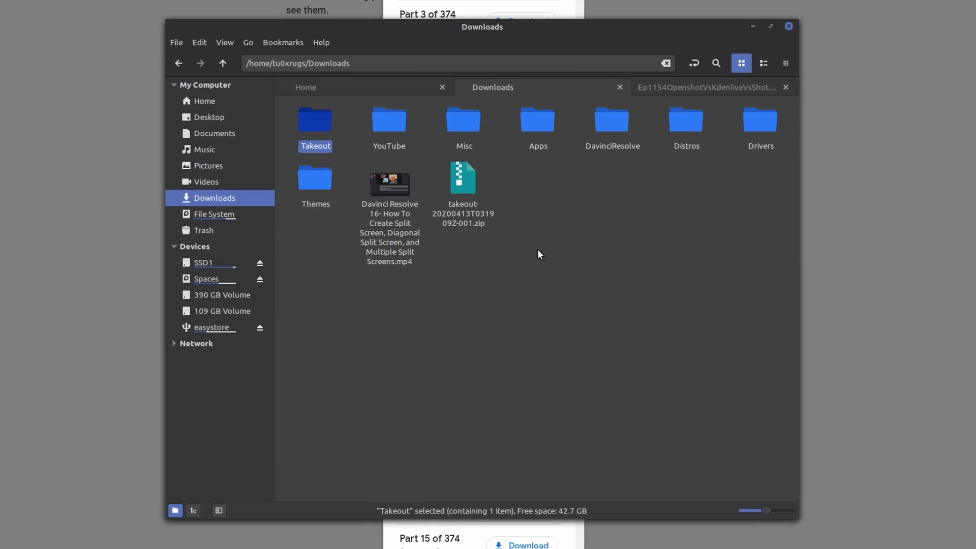
Open Takeout > YouTube and YouTube Music > videos in Downloads
{"action": "left_click", "coordinate": [538, 233]}
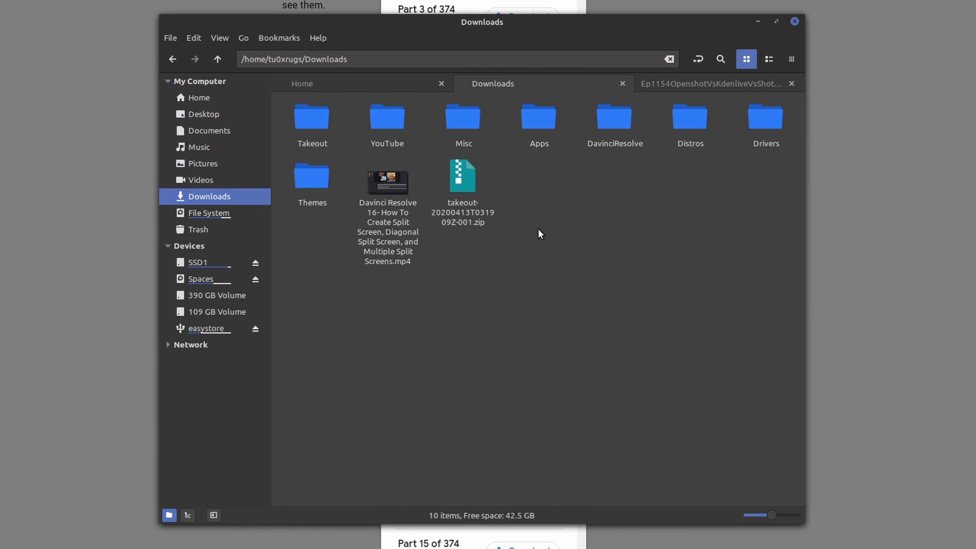
{"action": "mouse_move", "coordinate": [315, 125]}
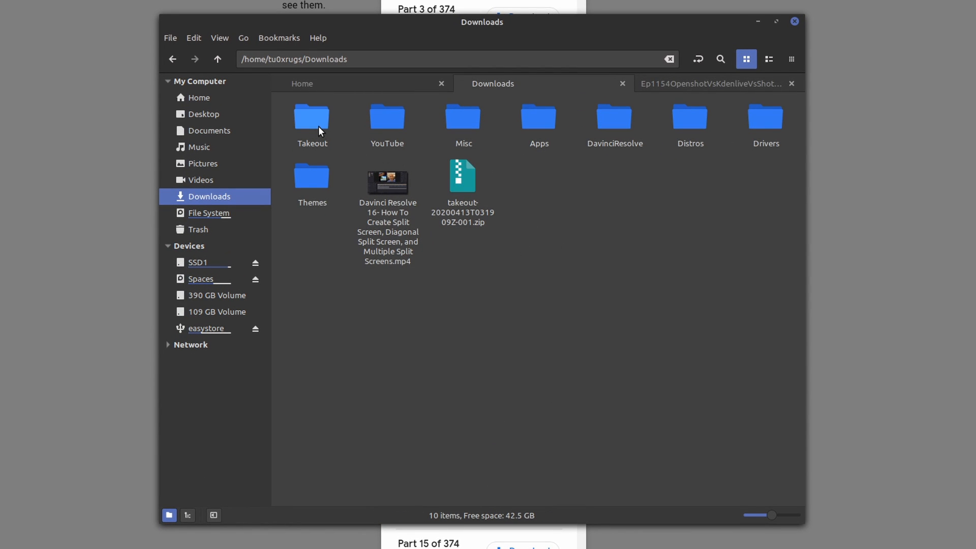
{"action": "double_click", "coordinate": [311, 116]}
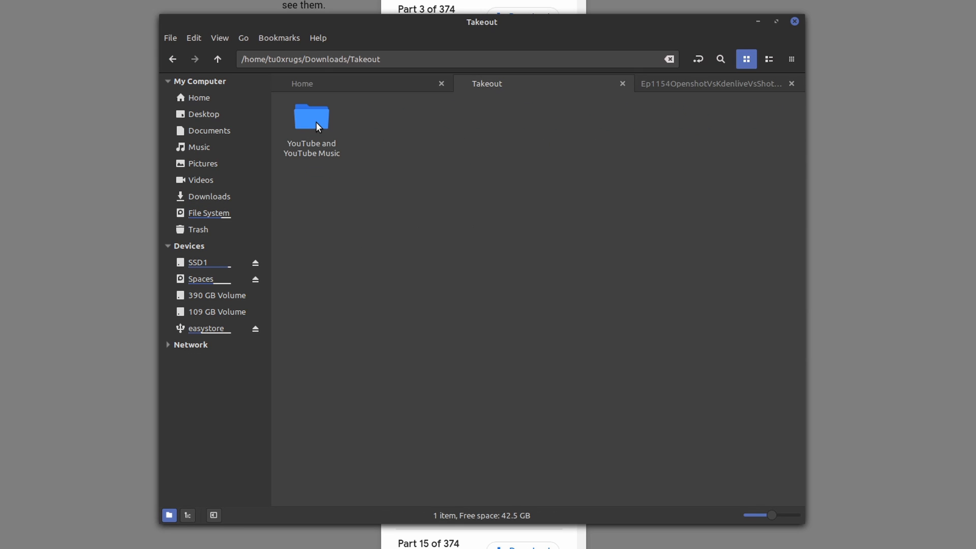
{"action": "double_click", "coordinate": [310, 117]}
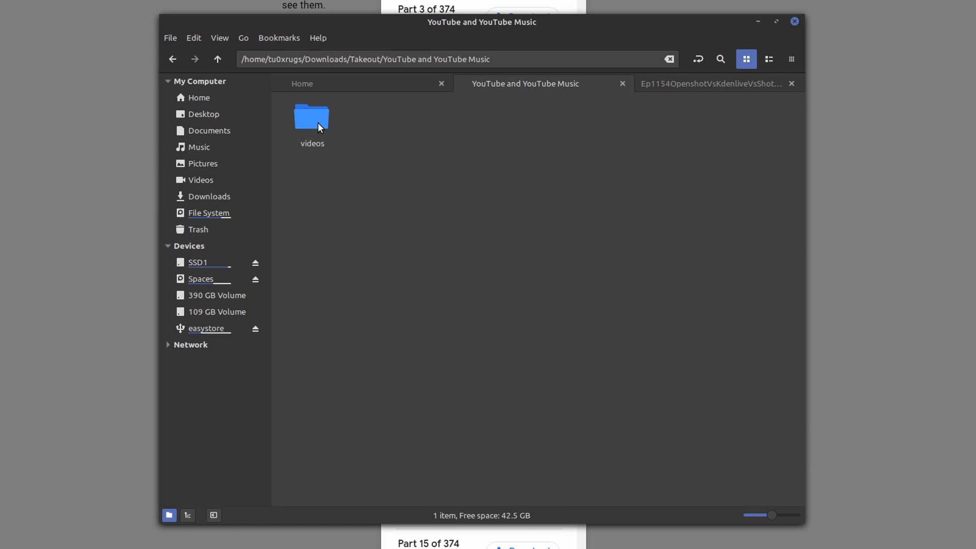
{"action": "double_click", "coordinate": [311, 117]}
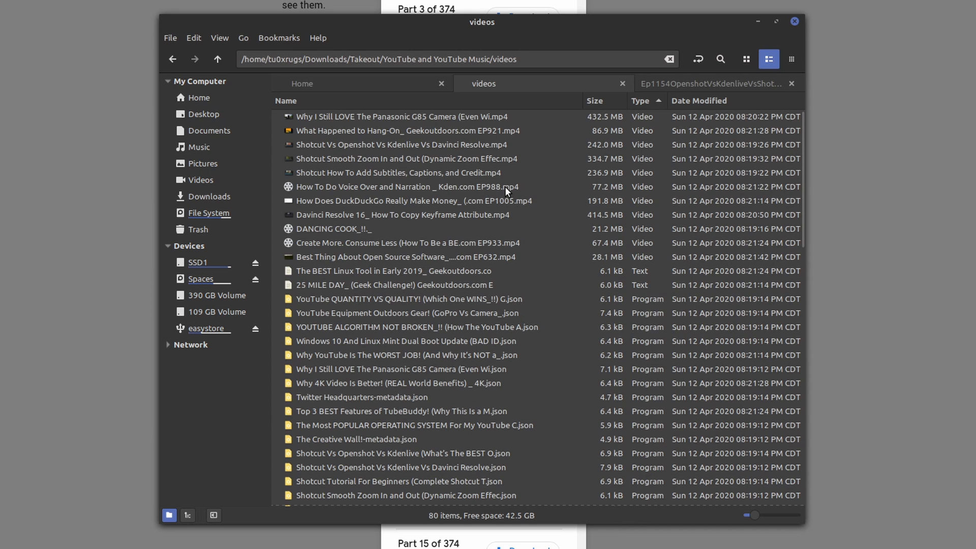
{"action": "mouse_move", "coordinate": [500, 363]}
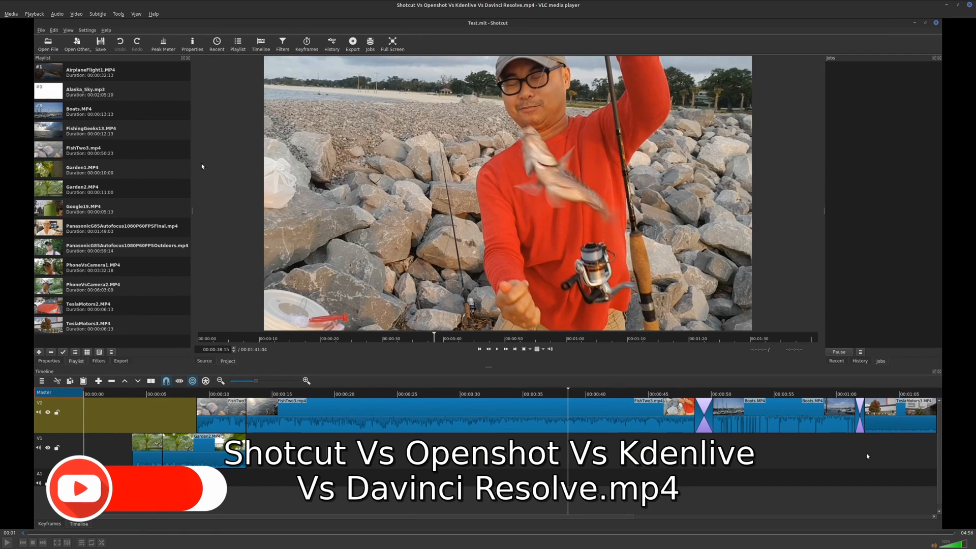
Show the exported video's media information in VLC: H.264 2560x1440 at 60 fps
{"action": "left_click", "coordinate": [117, 14]}
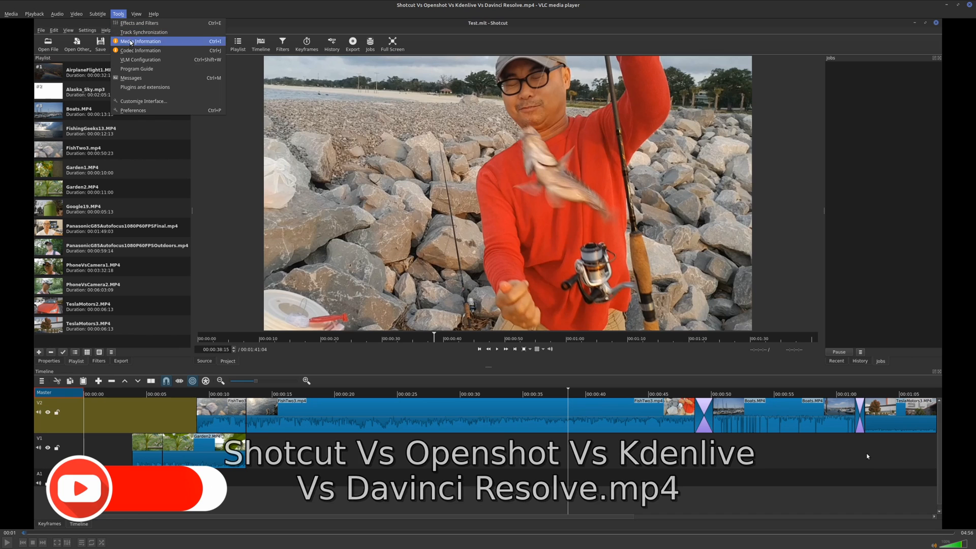
{"action": "left_click", "coordinate": [138, 41]}
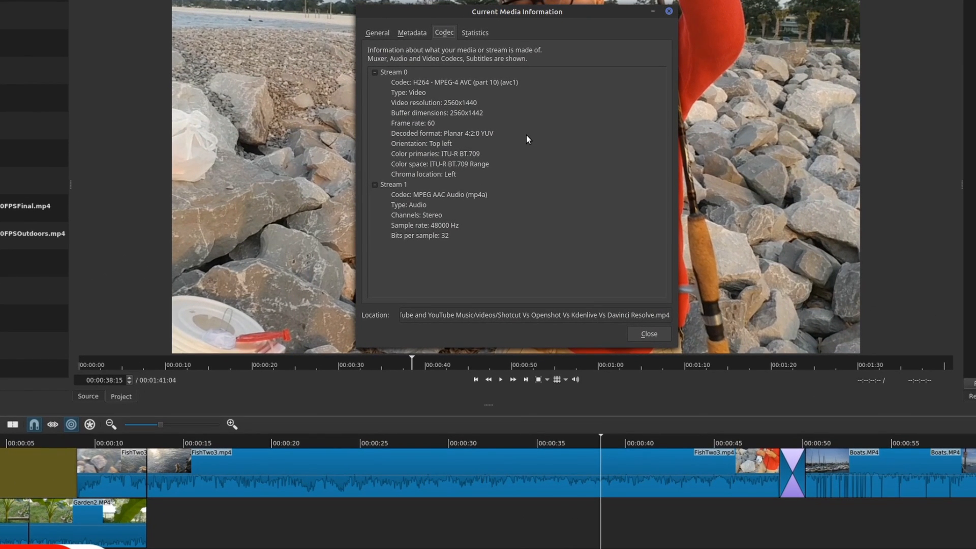
{"action": "mouse_move", "coordinate": [527, 135]}
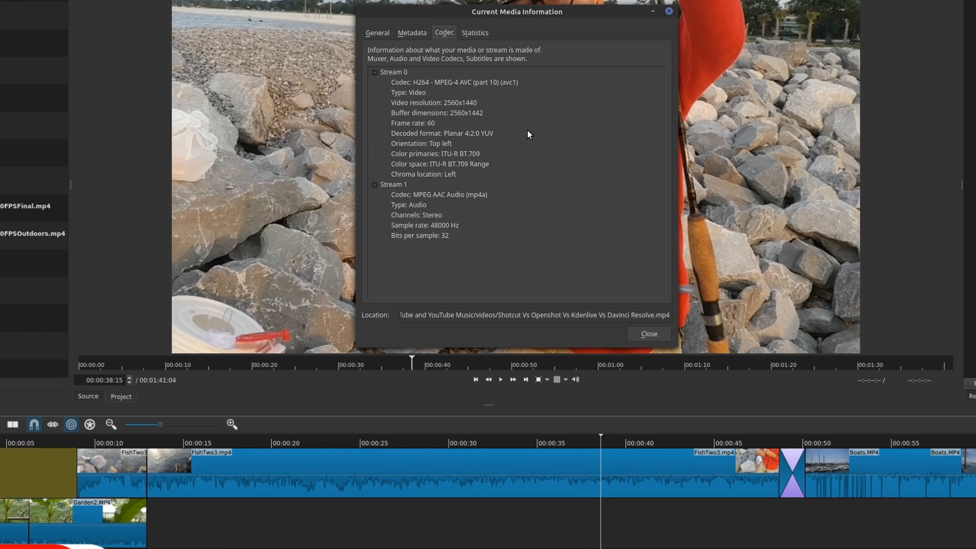
{"action": "mouse_move", "coordinate": [507, 119]}
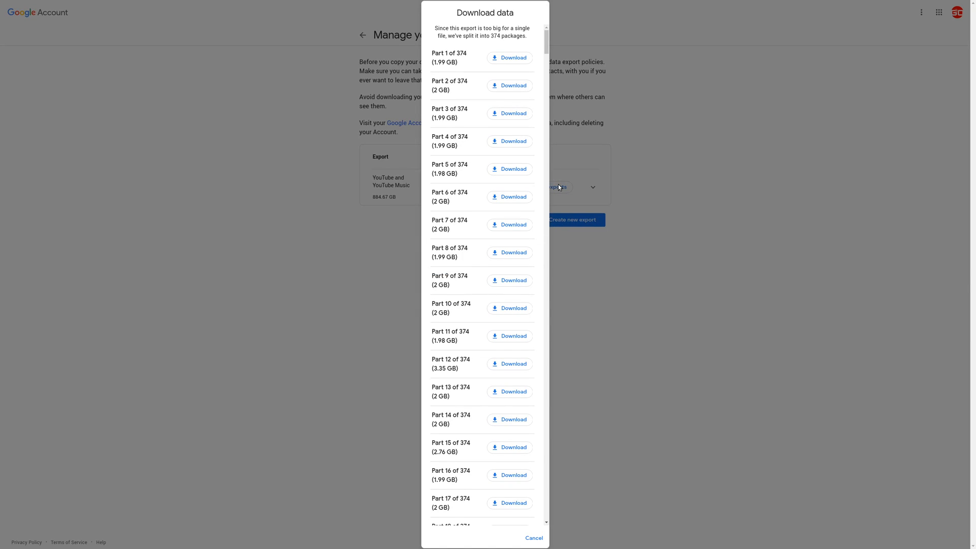
{"action": "mouse_move", "coordinate": [670, 198]}
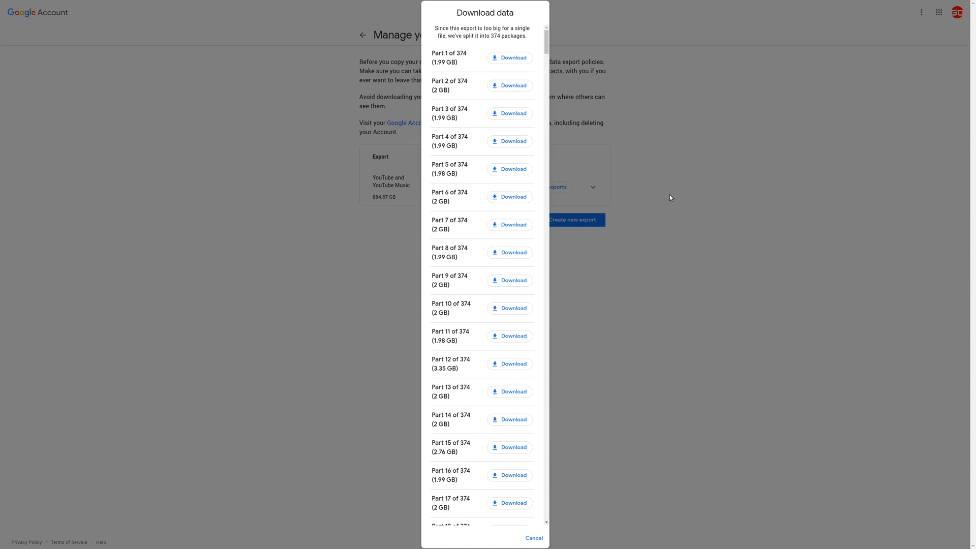
{"action": "mouse_move", "coordinate": [679, 197]}
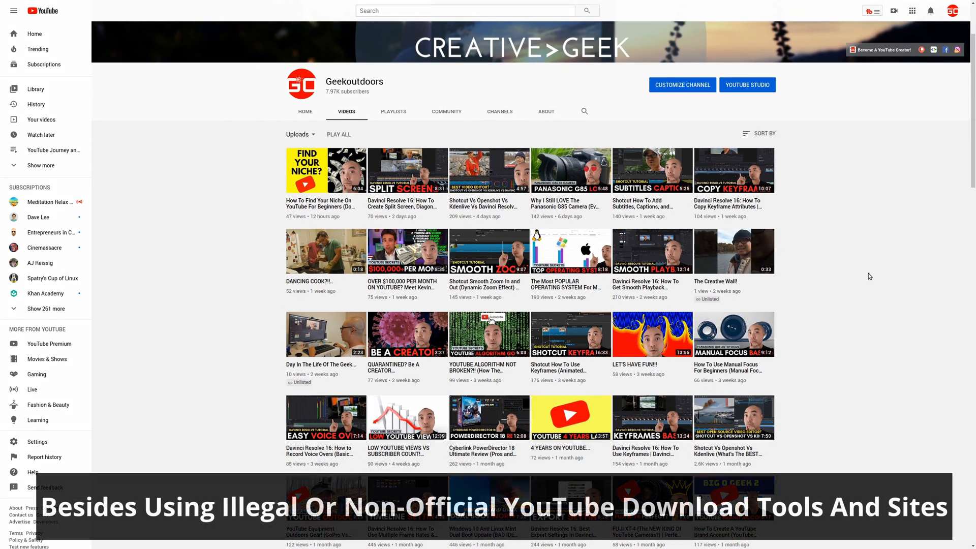
{"action": "scroll", "scroll_direction": "down", "scroll_amount": 3}
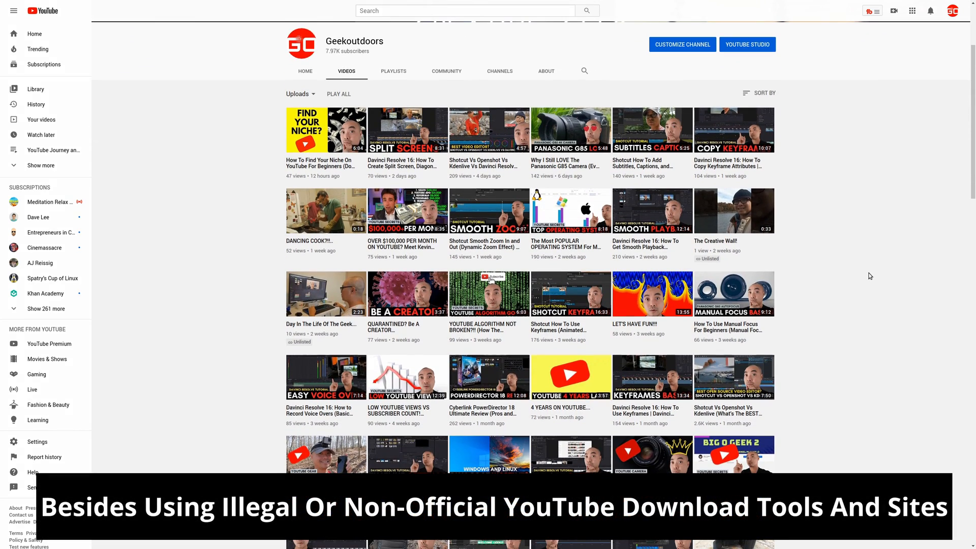
{"action": "scroll", "scroll_direction": "down", "scroll_amount": 3}
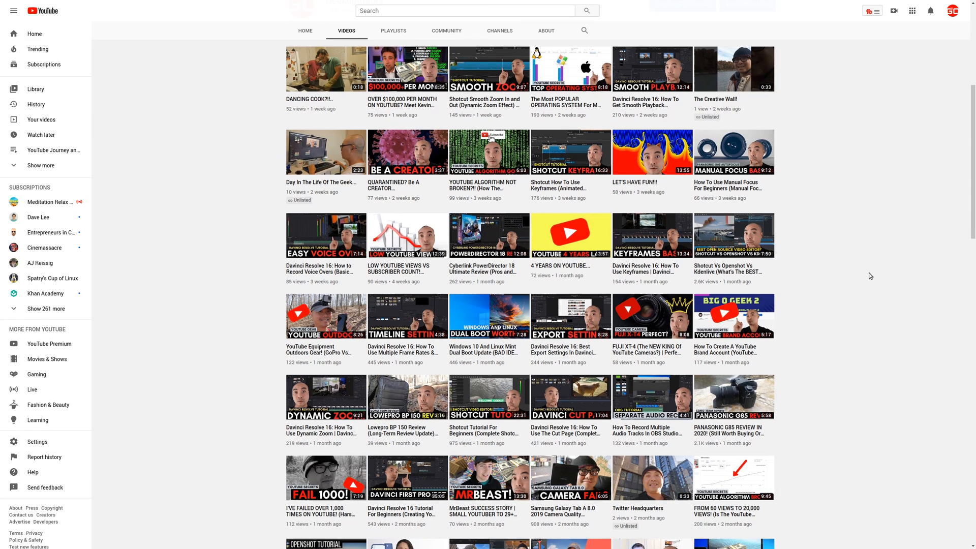
{"action": "scroll", "scroll_direction": "down", "scroll_amount": 3}
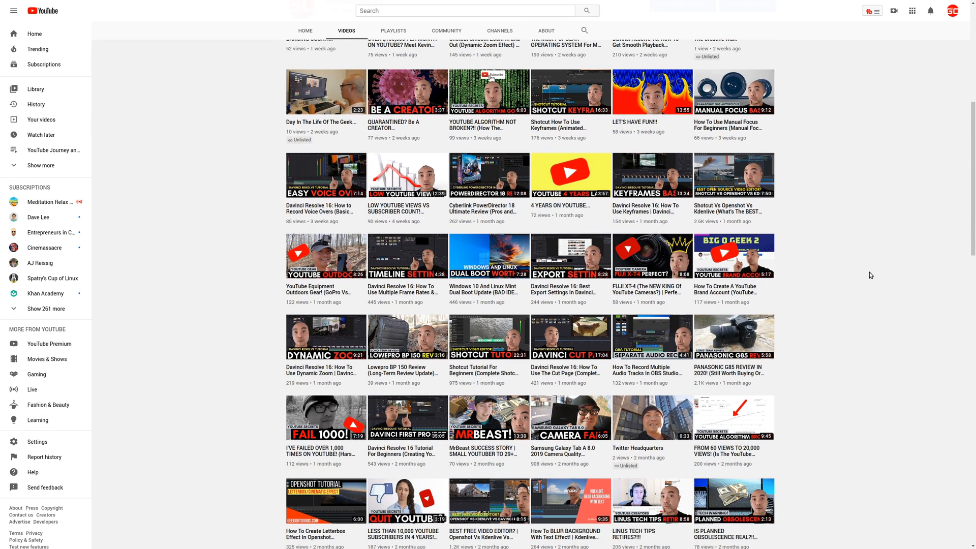
{"action": "scroll", "scroll_direction": "down", "scroll_amount": 3}
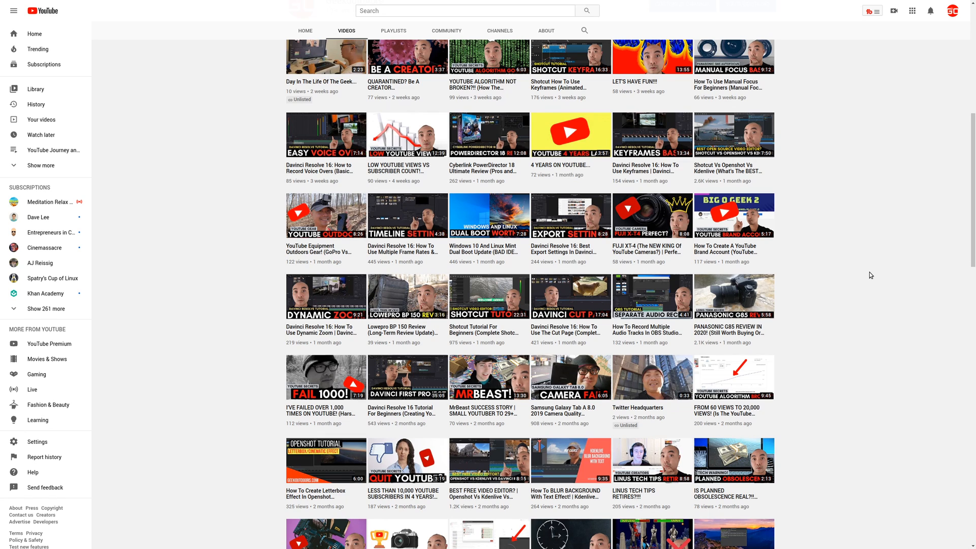
{"action": "scroll", "scroll_direction": "down", "scroll_amount": 3}
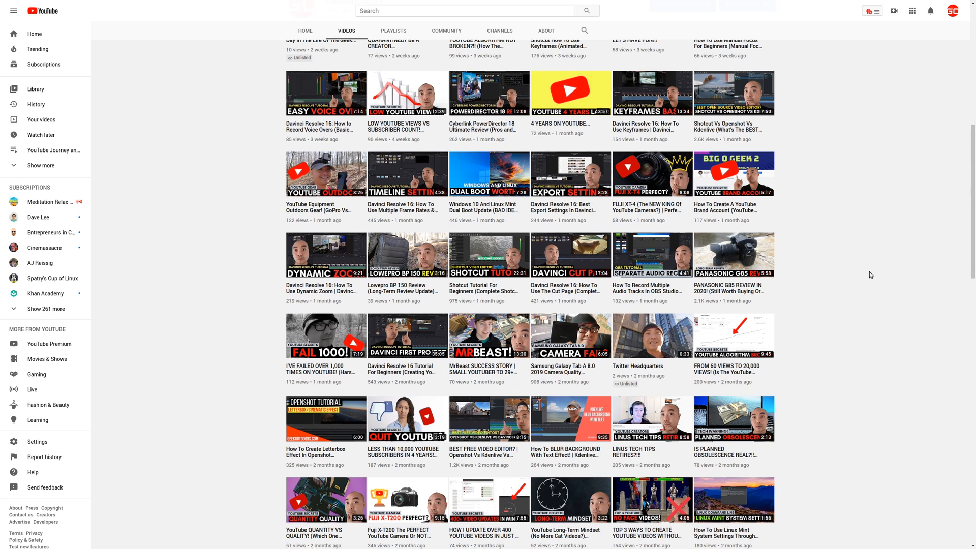
{"action": "scroll", "scroll_direction": "down", "scroll_amount": 3}
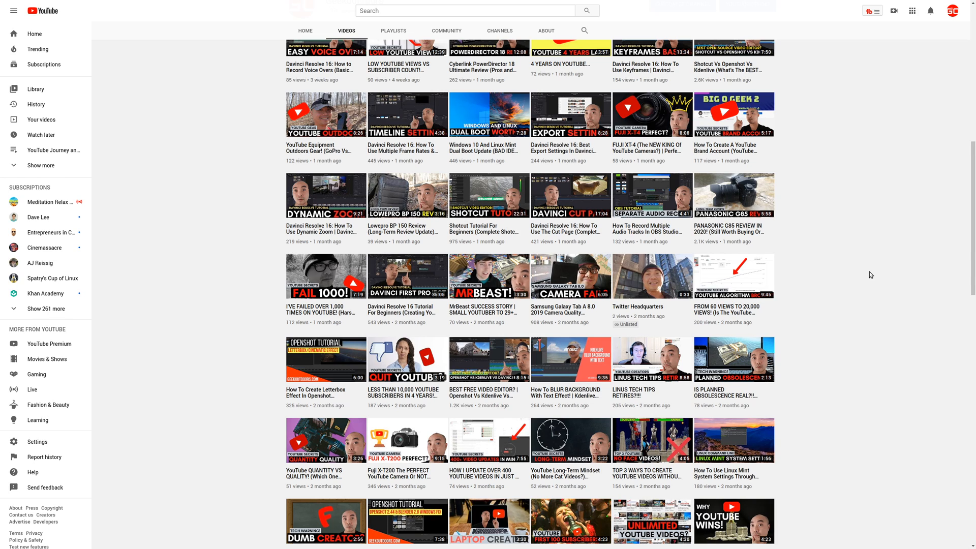
{"action": "scroll", "scroll_direction": "down", "scroll_amount": 3}
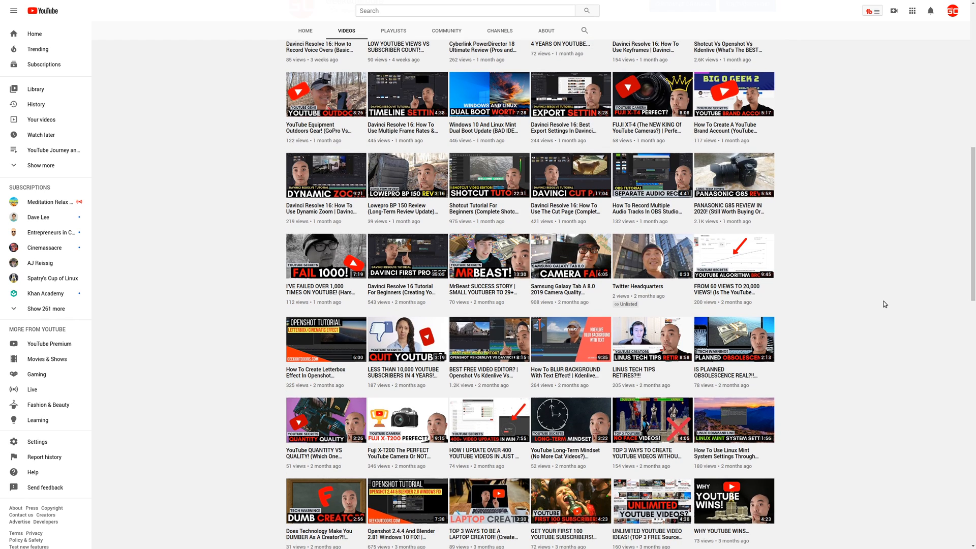
{"action": "scroll", "scroll_direction": "down", "scroll_amount": 3}
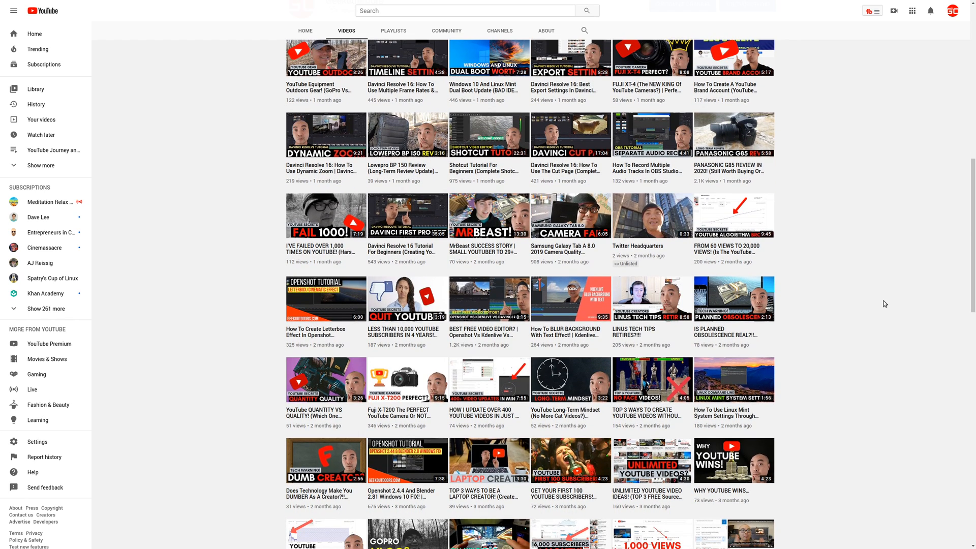